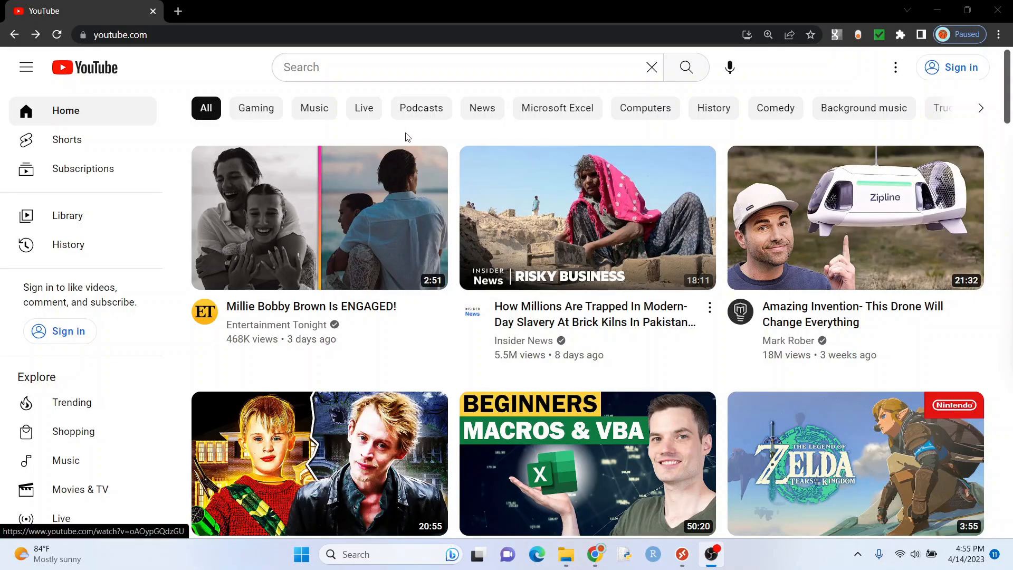
- Search YouTube for 'Using ChatGPT with Microsoft Outlook to create VBA macros' and browse the results
text(Using ChatGPT with Microsoft Outlook to create VBA macros)
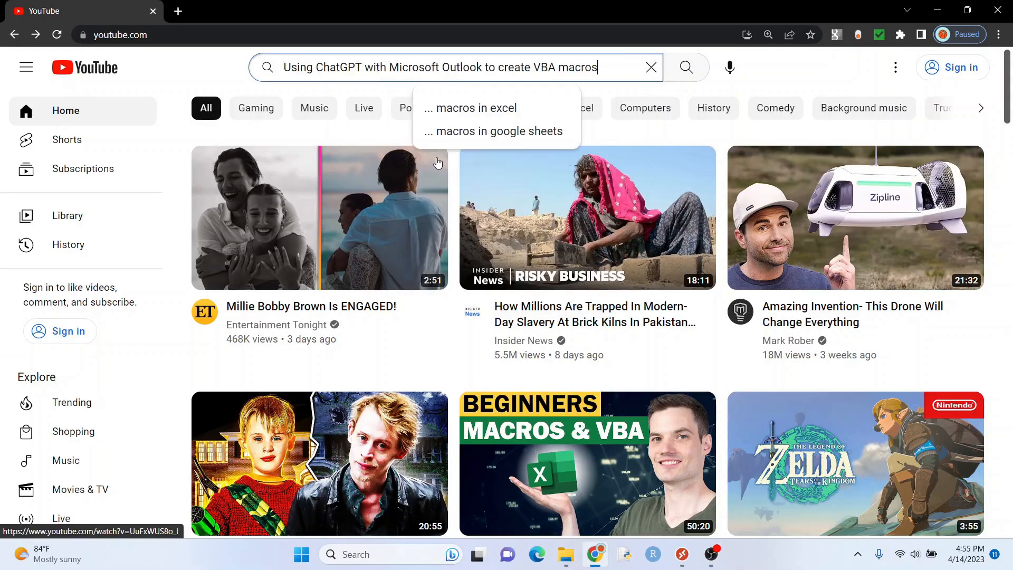
click(686, 67)
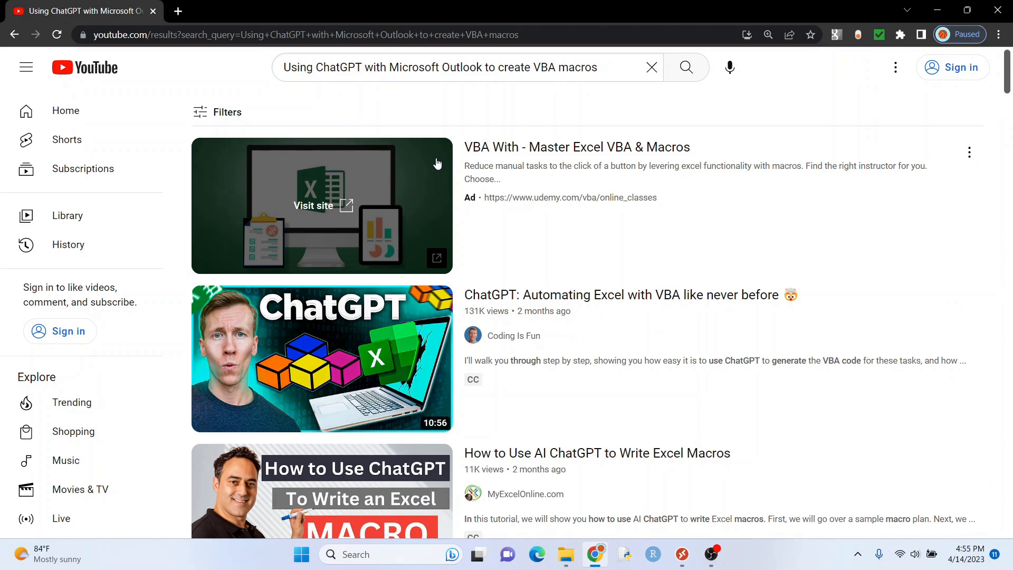
scroll(down, 3)
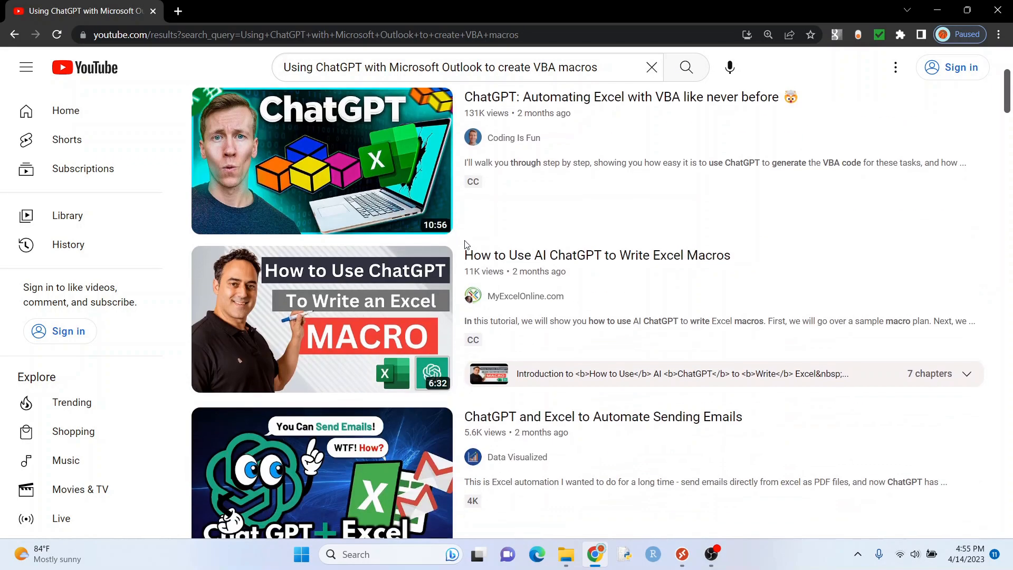
scroll(down, 3)
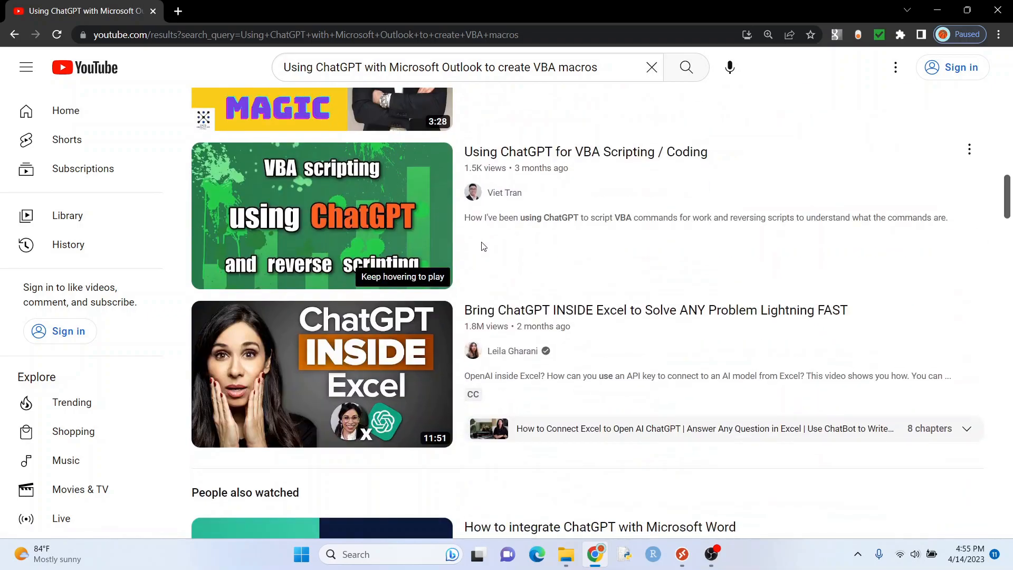
scroll(down, 3)
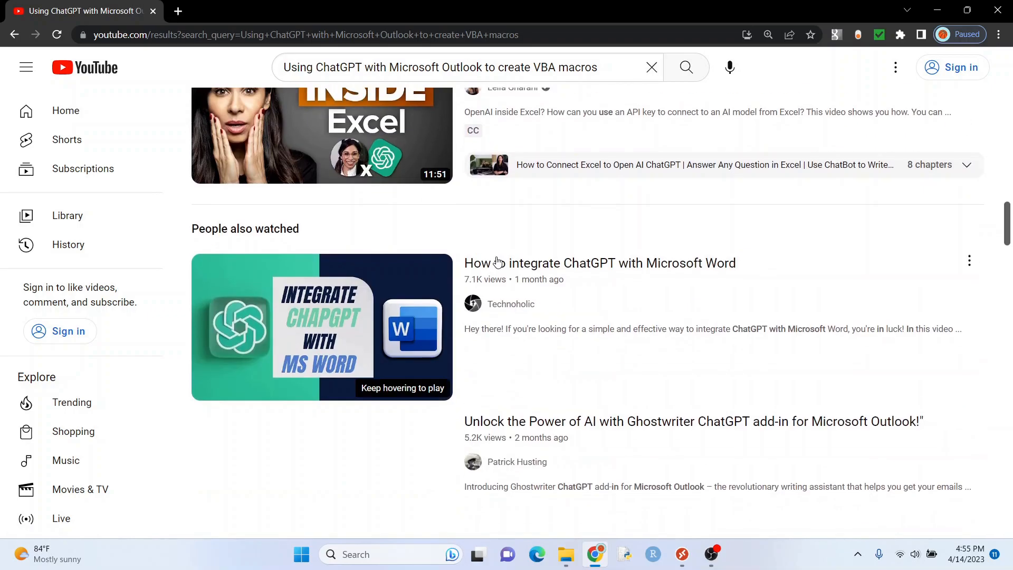
mouse_move(322, 326)
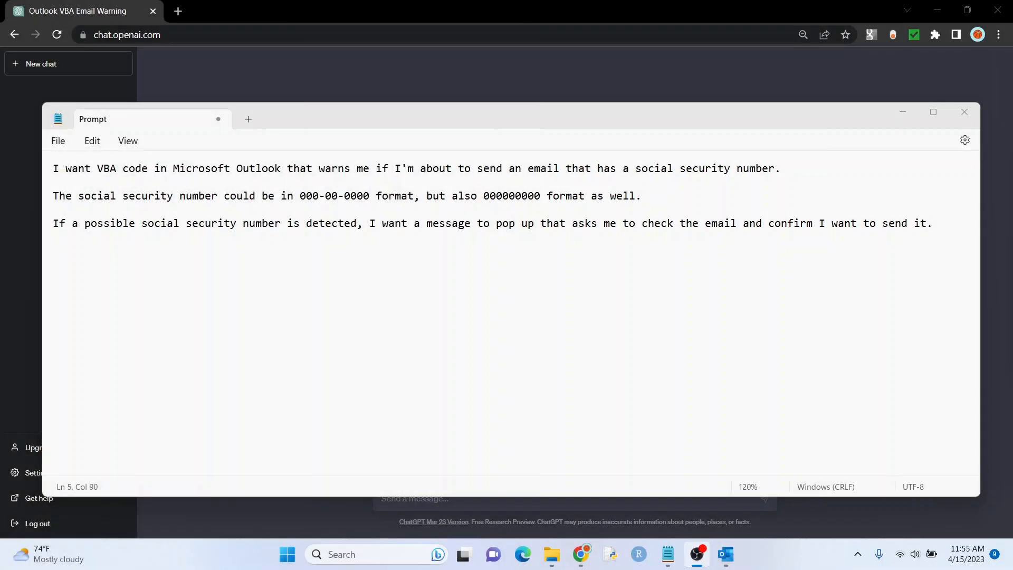
- Review the Notepad prompt and highlight its 000-00-0000 social security number pattern
click(933, 112)
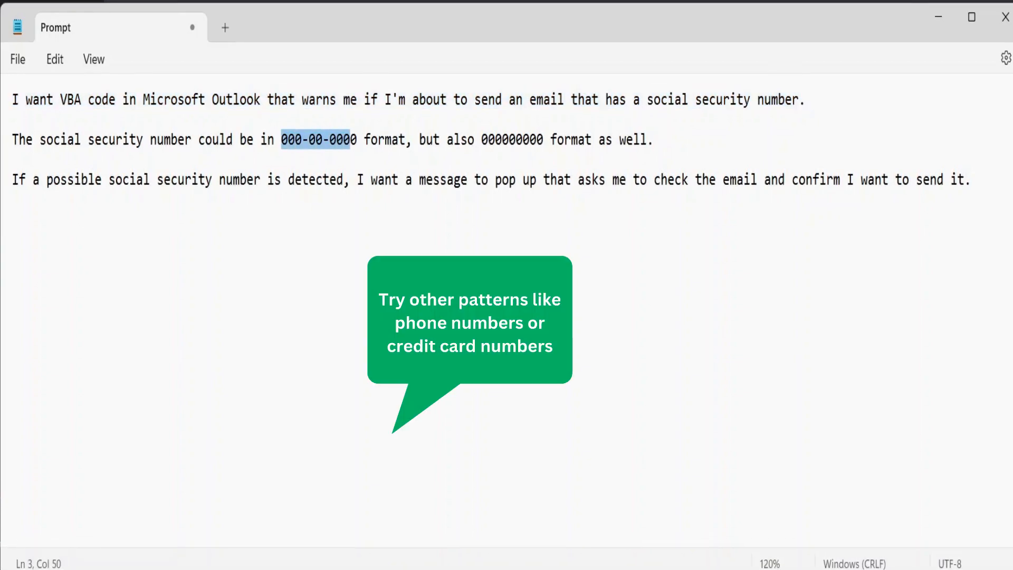
double_click(511, 140)
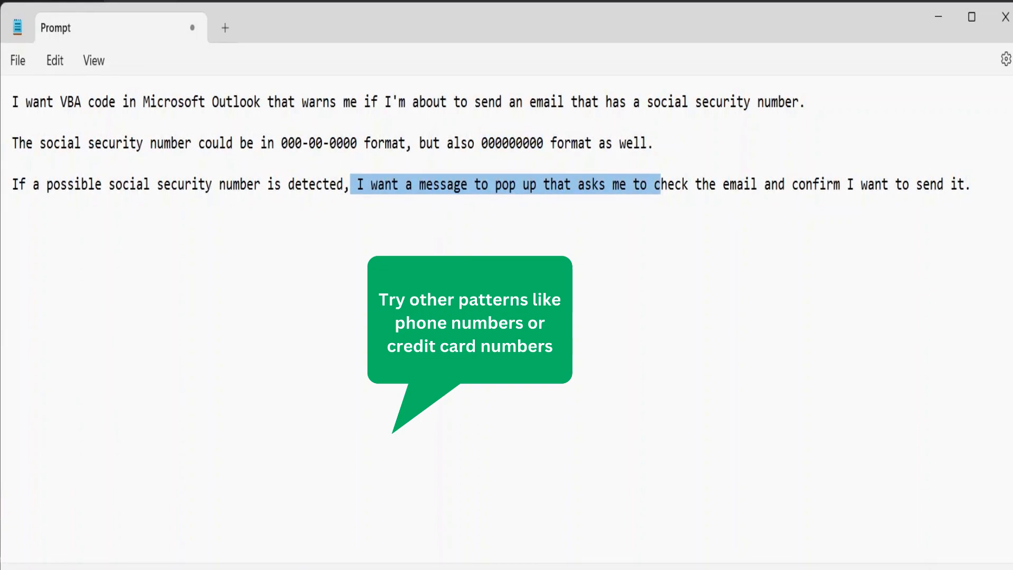
click(782, 185)
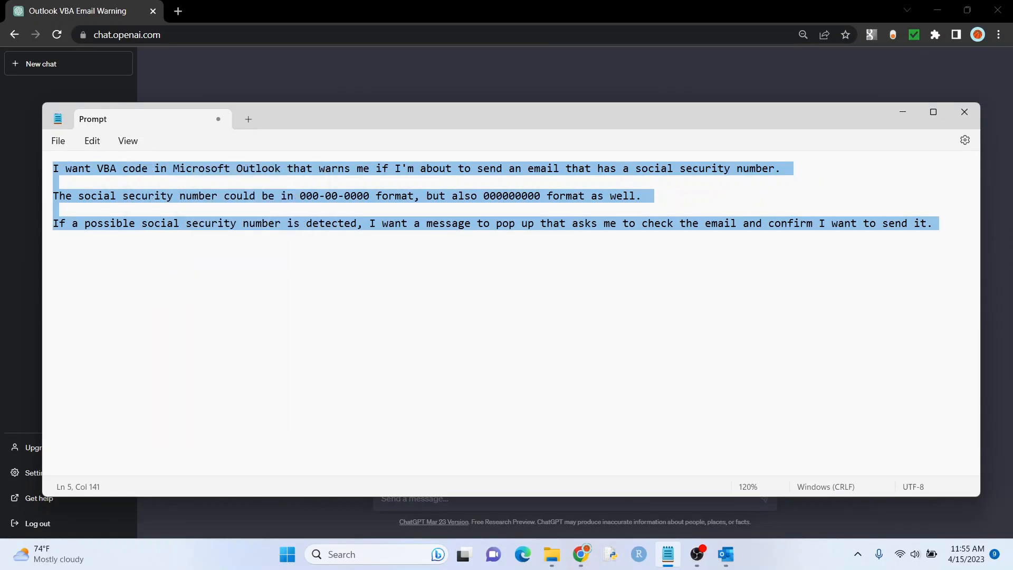
- Paste the social security number prompt into ChatGPT and send it
right_click(416, 498)
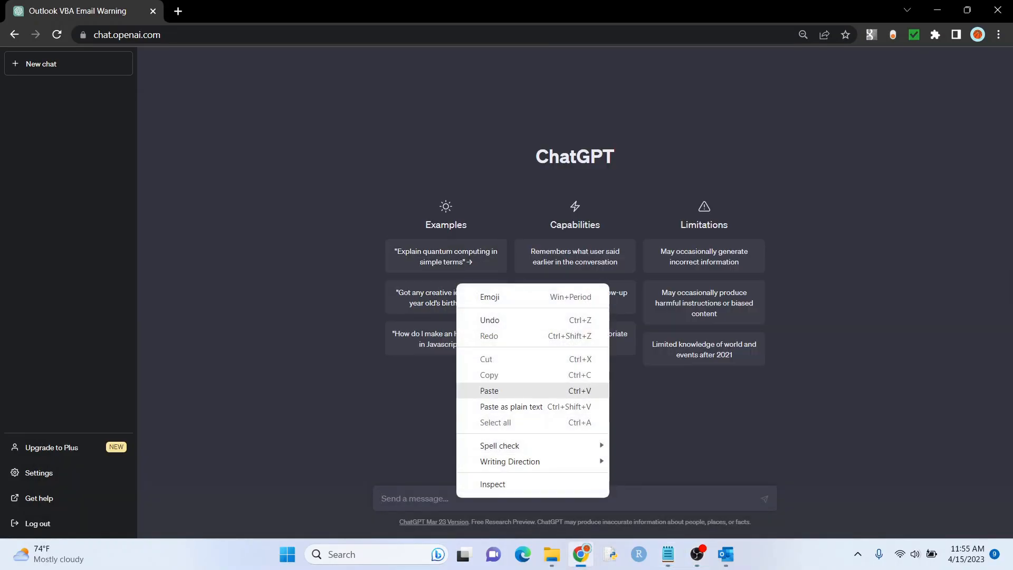
click(489, 391)
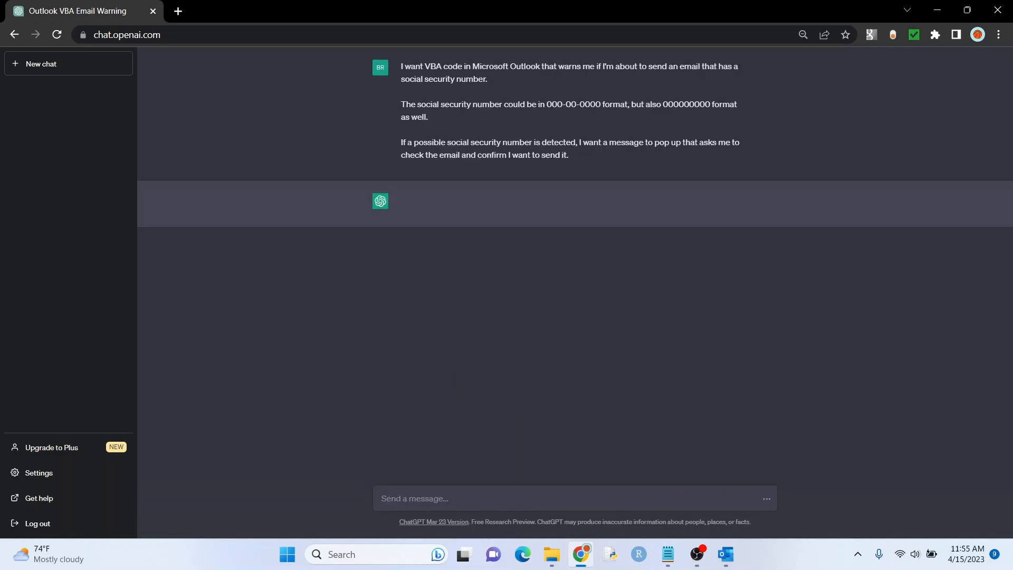
click(40, 64)
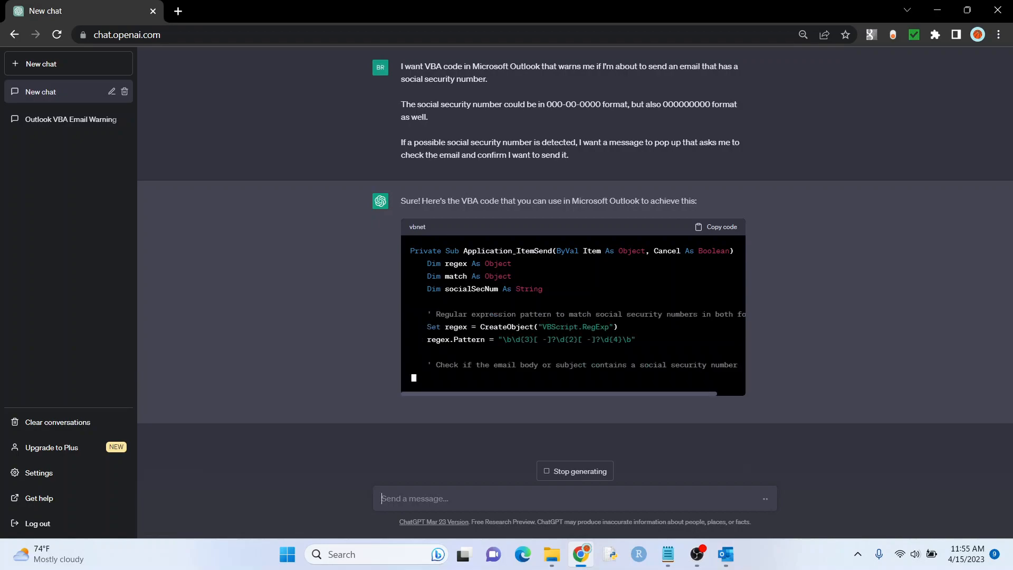
- Scroll through ChatGPT's Outlook VBA send-event response and copy the code
scroll(down, 3)
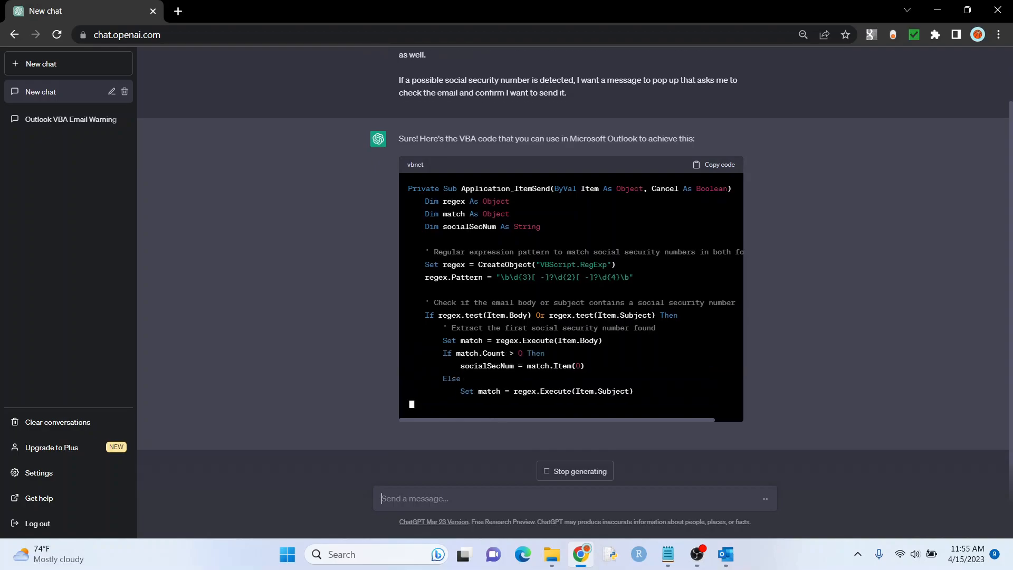
scroll(down, 3)
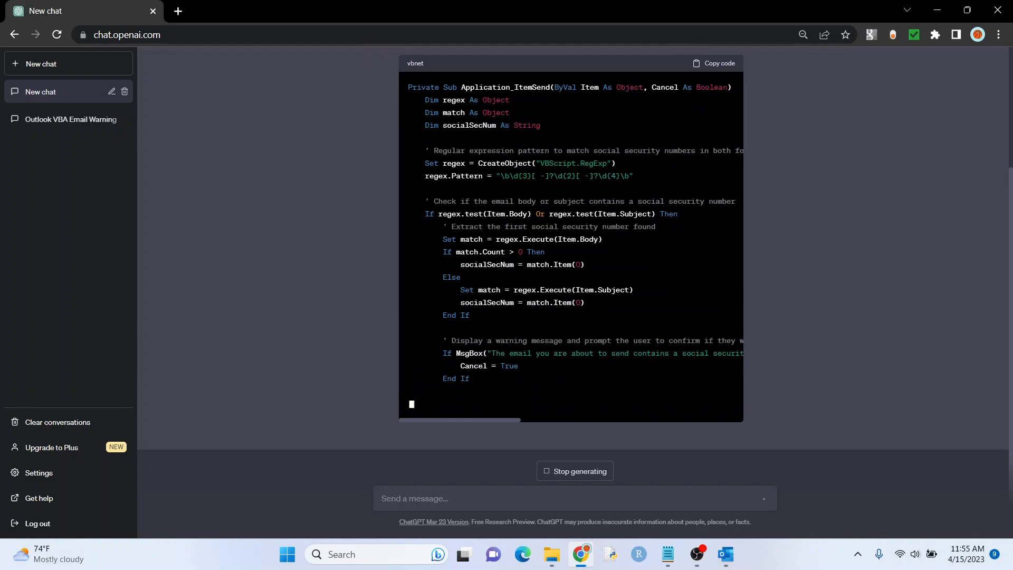
scroll(down, 3)
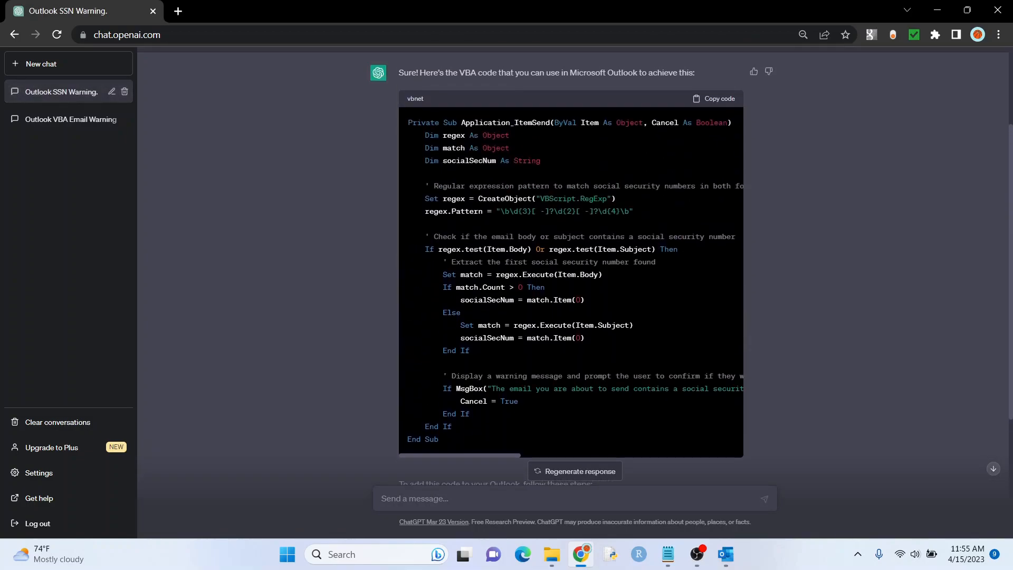
click(713, 98)
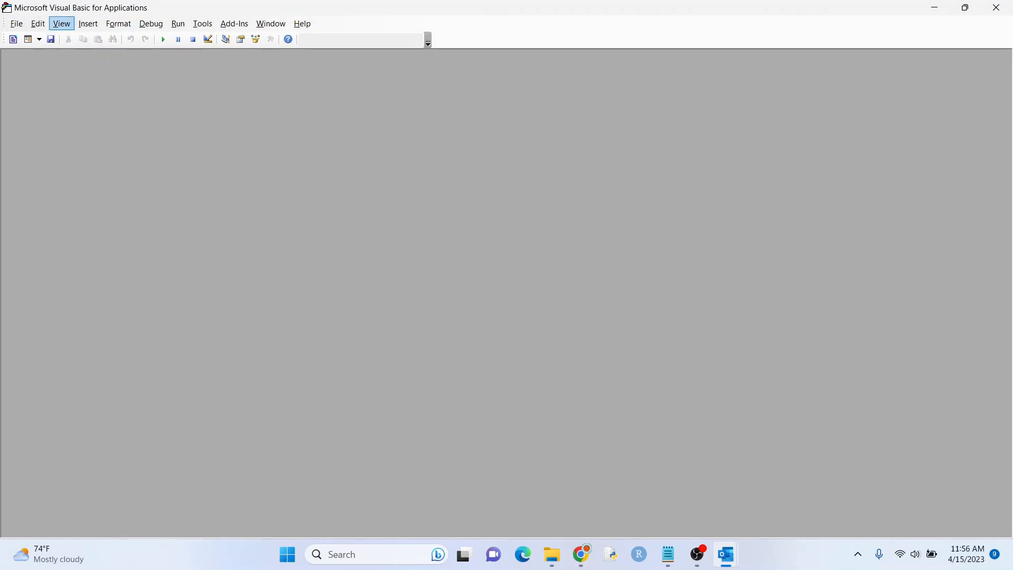
- Show Project Explorer, open ThisOutlookSession, and paste the ChatGPT code into it
click(61, 23)
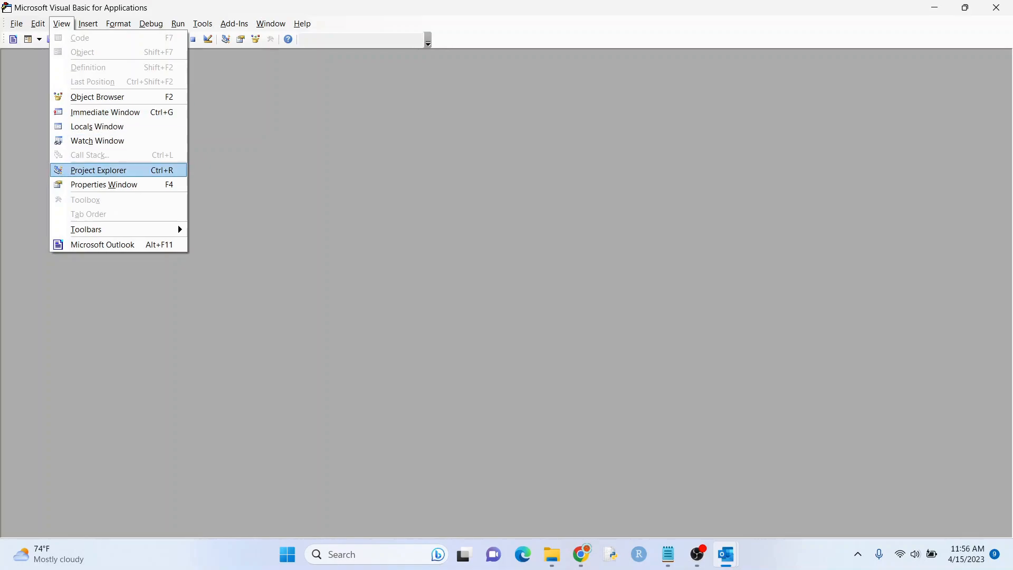
click(98, 170)
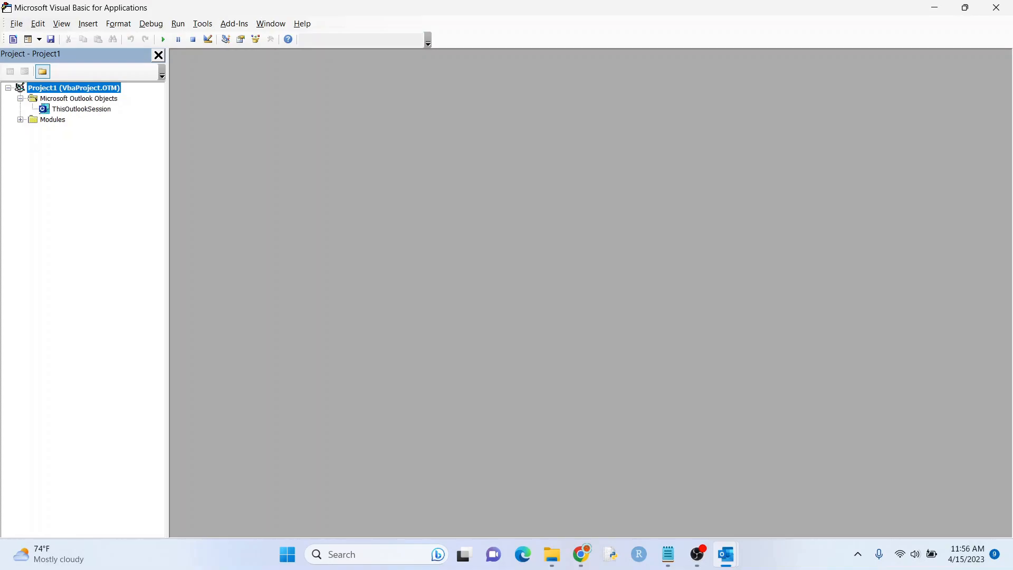
double_click(82, 109)
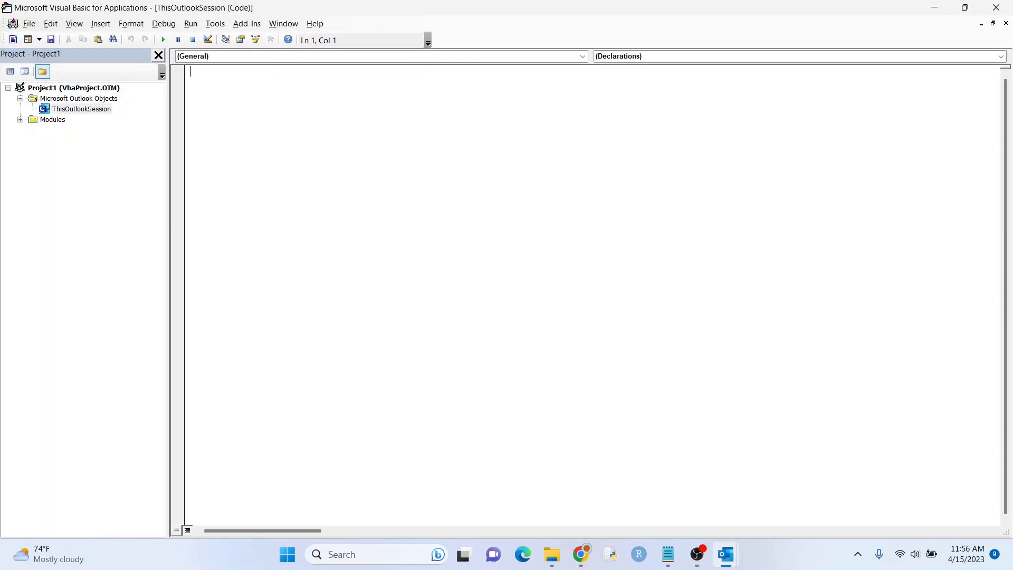
right_click(233, 77)
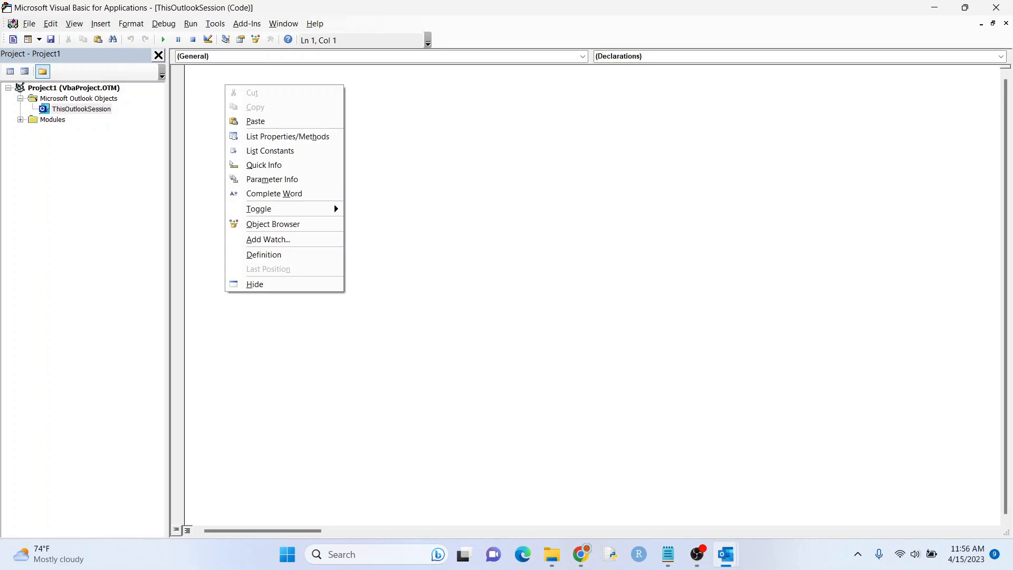
click(256, 121)
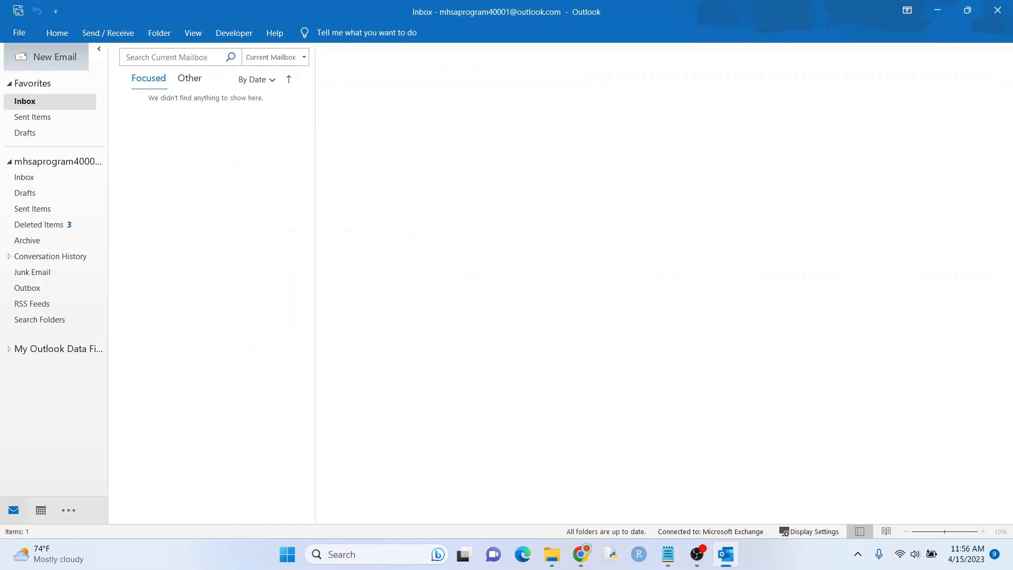
click(55, 57)
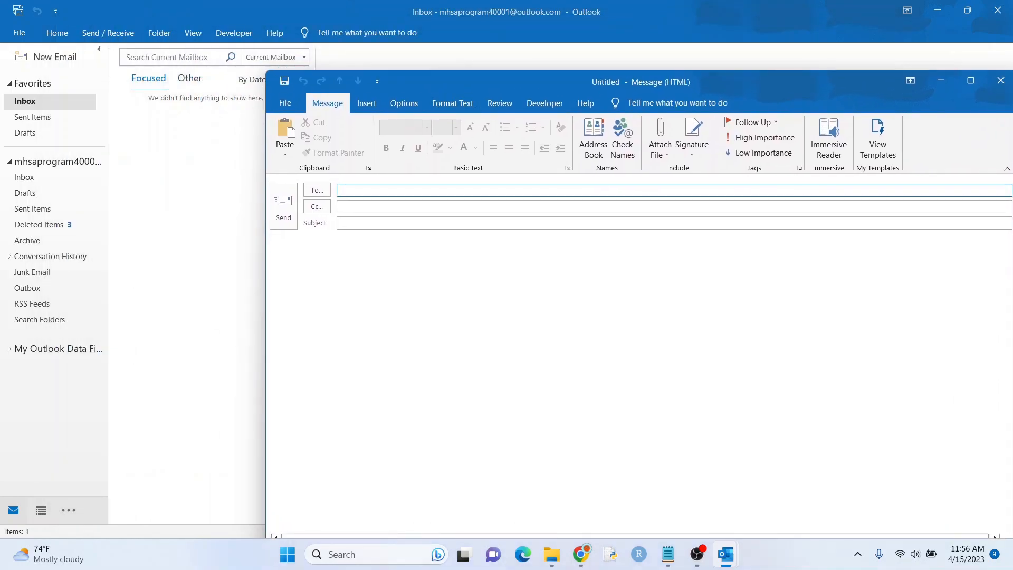
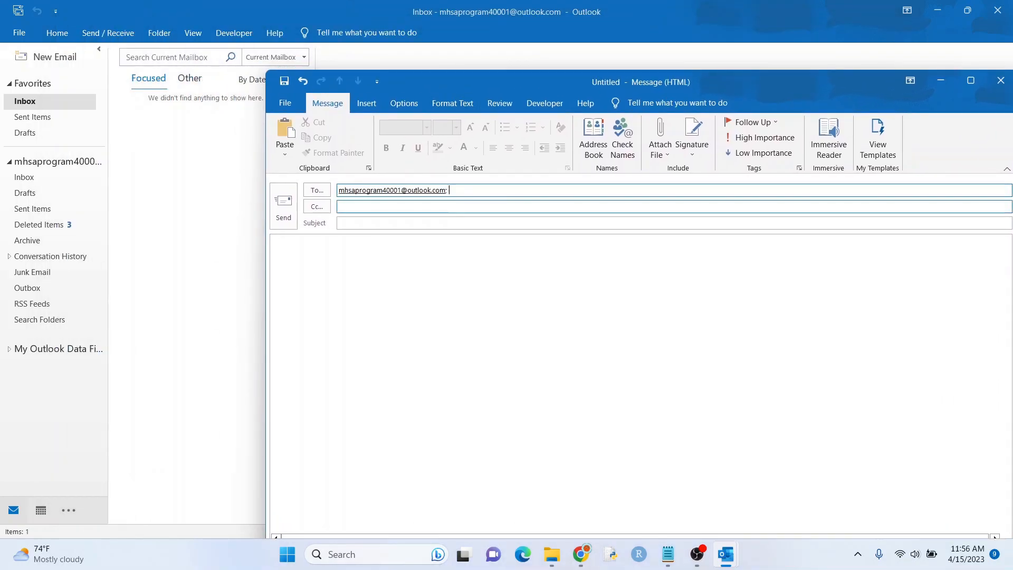
text(test)
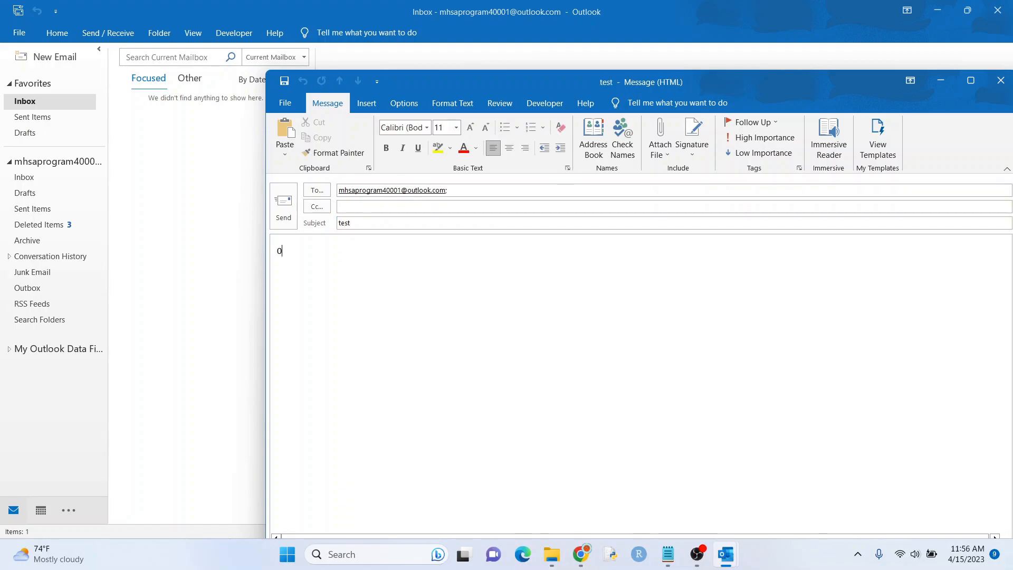
text(00-00-0)
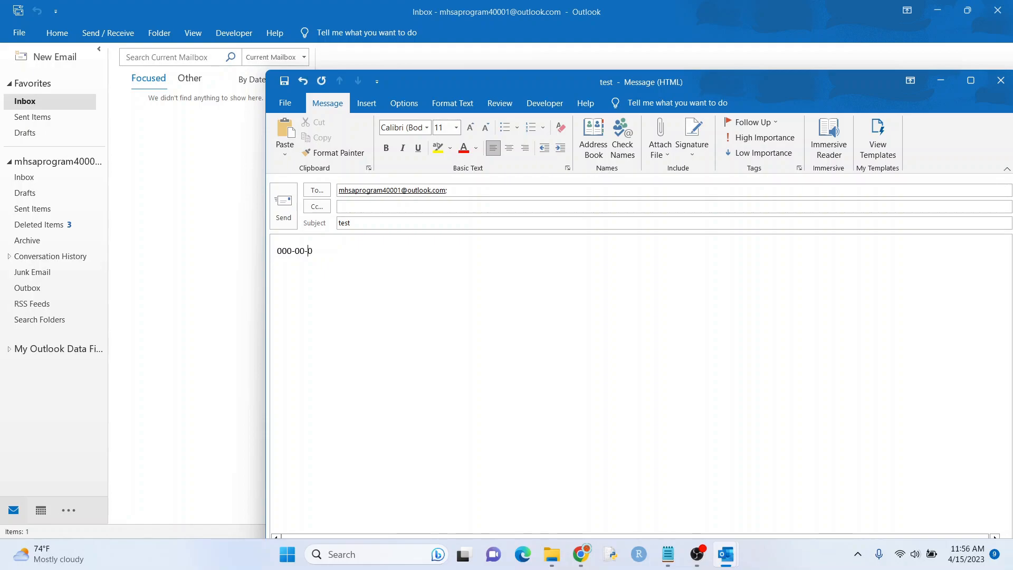
text(000)
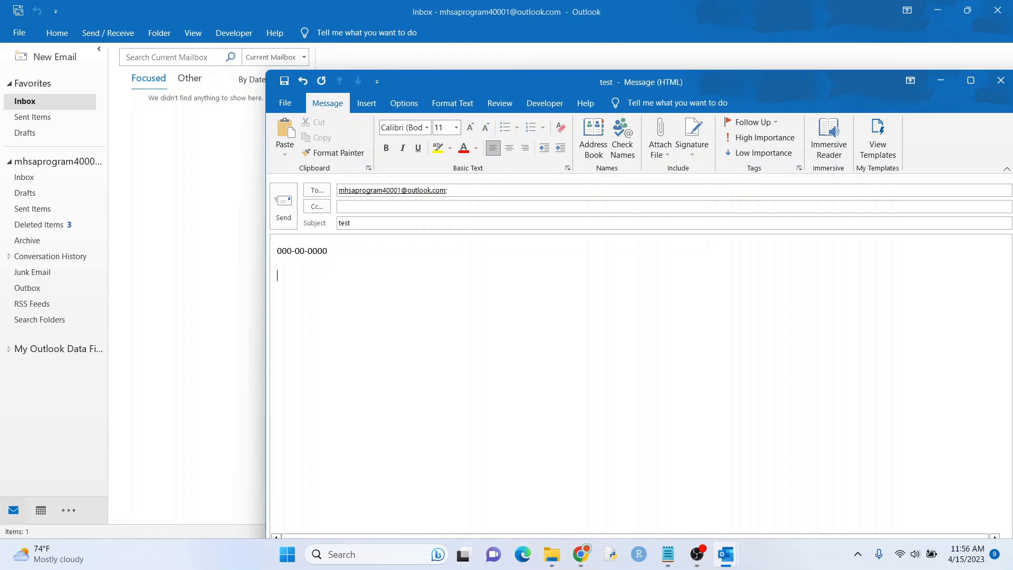
text(Testing)
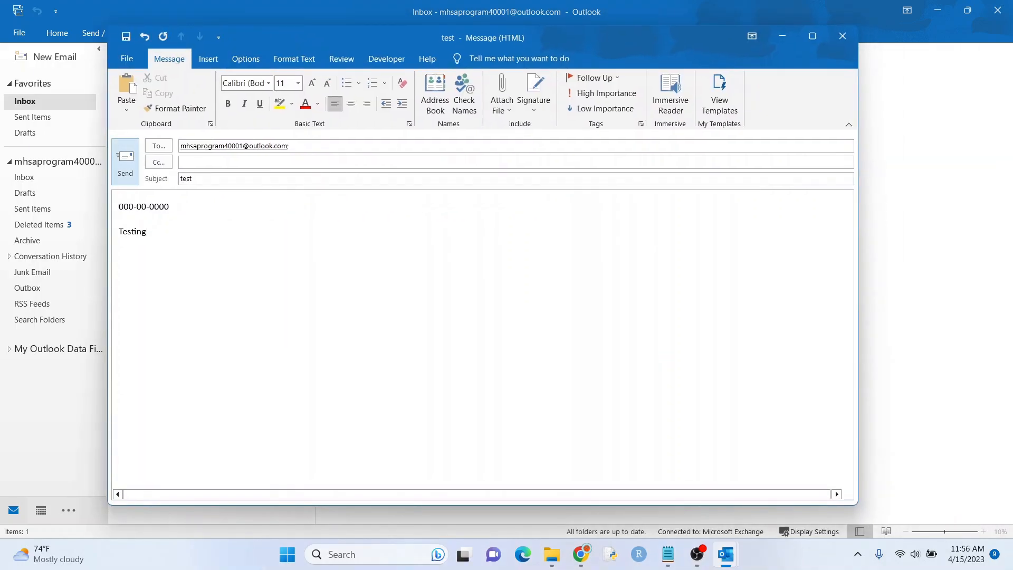
click(124, 161)
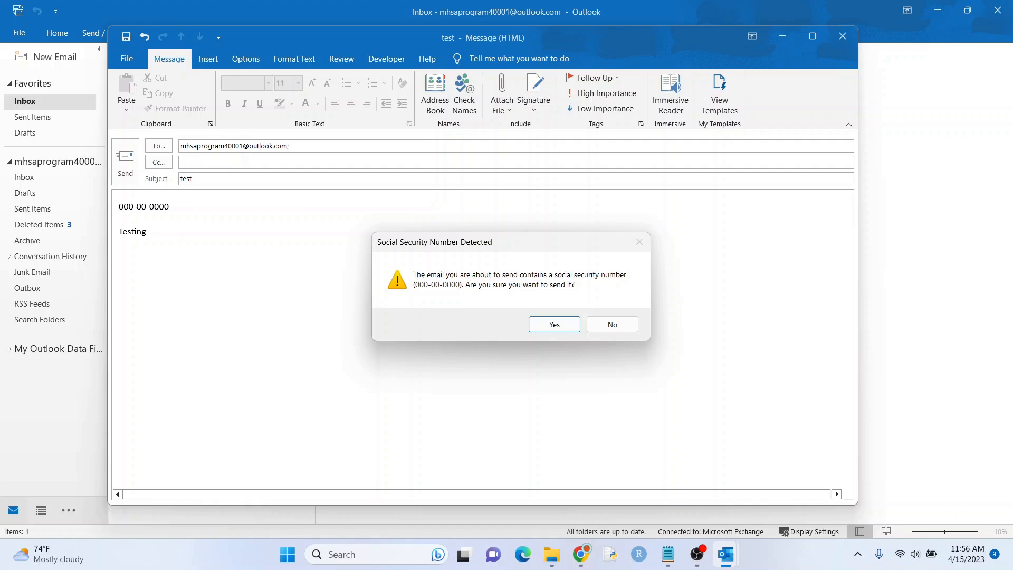
click(610, 323)
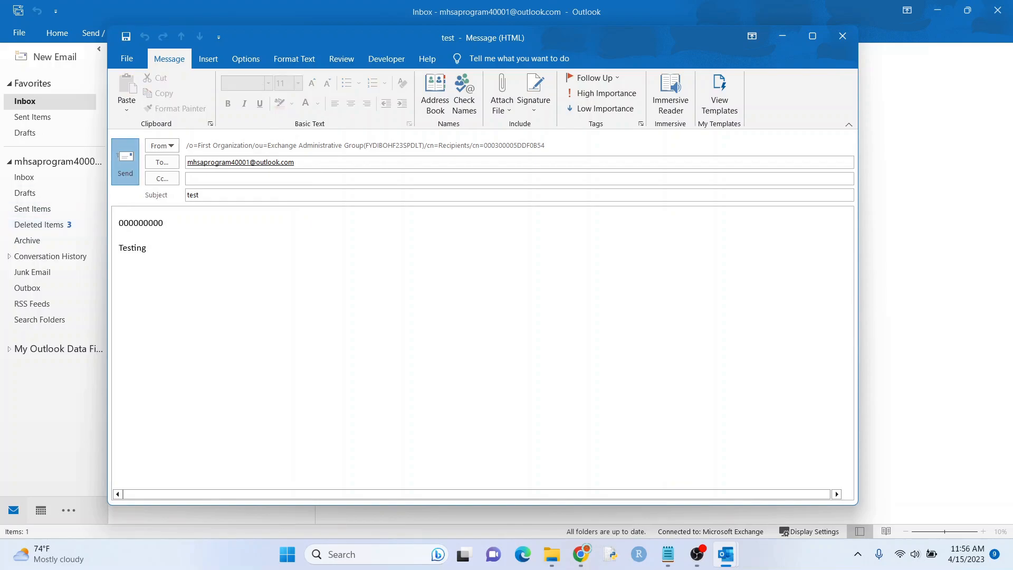
- Send the email with 000000000 and answer Yes to the social security warning
click(125, 161)
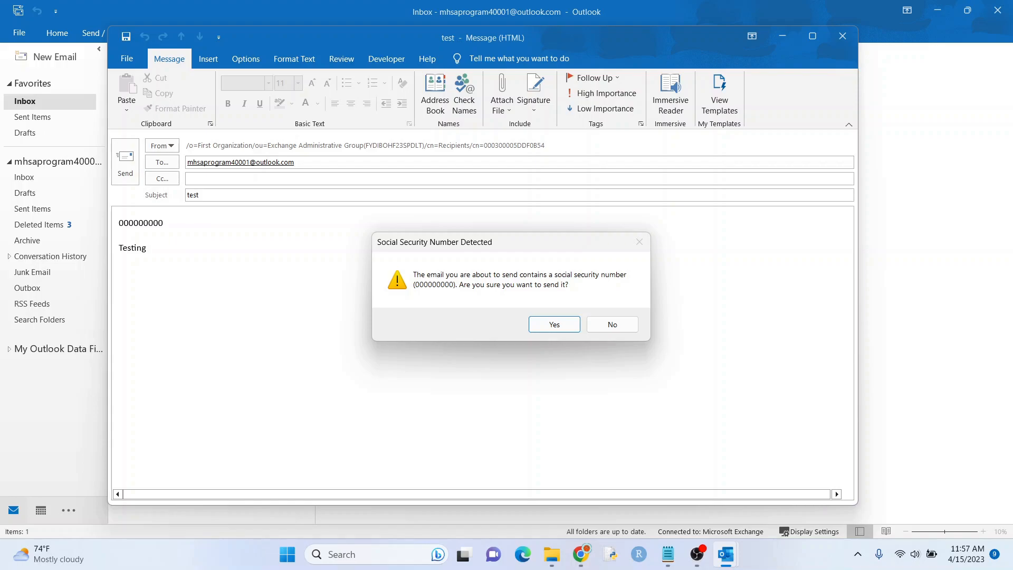
click(554, 323)
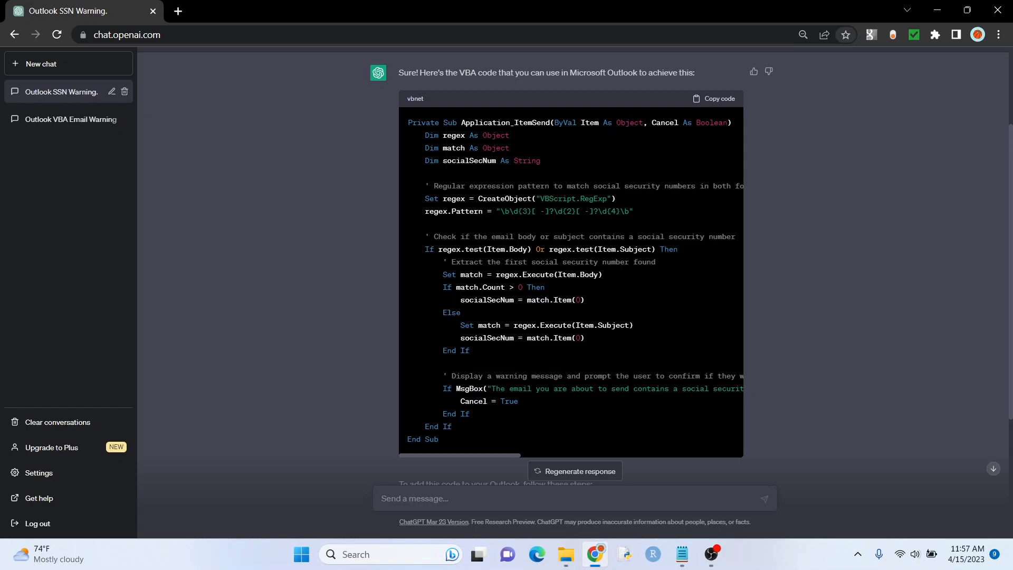
- Relaunch Outlook by searching 'out' and enable macros in the security notice
text(out)
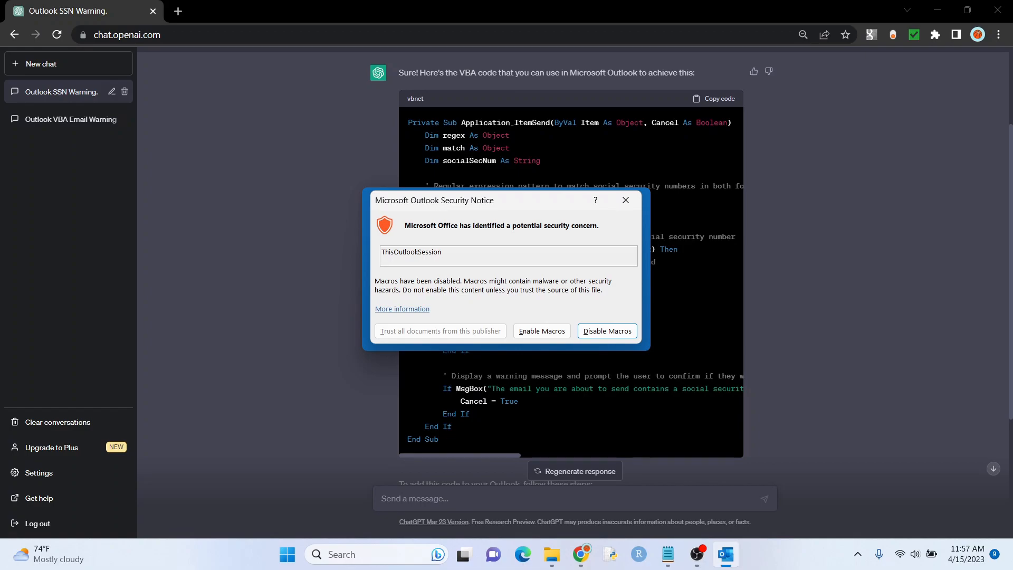
click(605, 331)
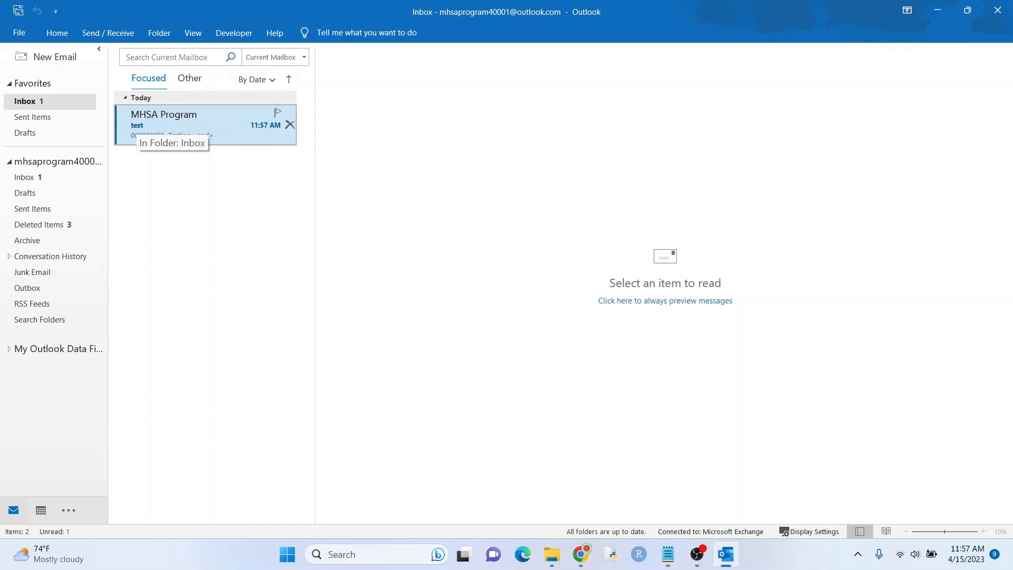
- Switch to the Calendar showing the April 17–21, 2023 work week
click(40, 510)
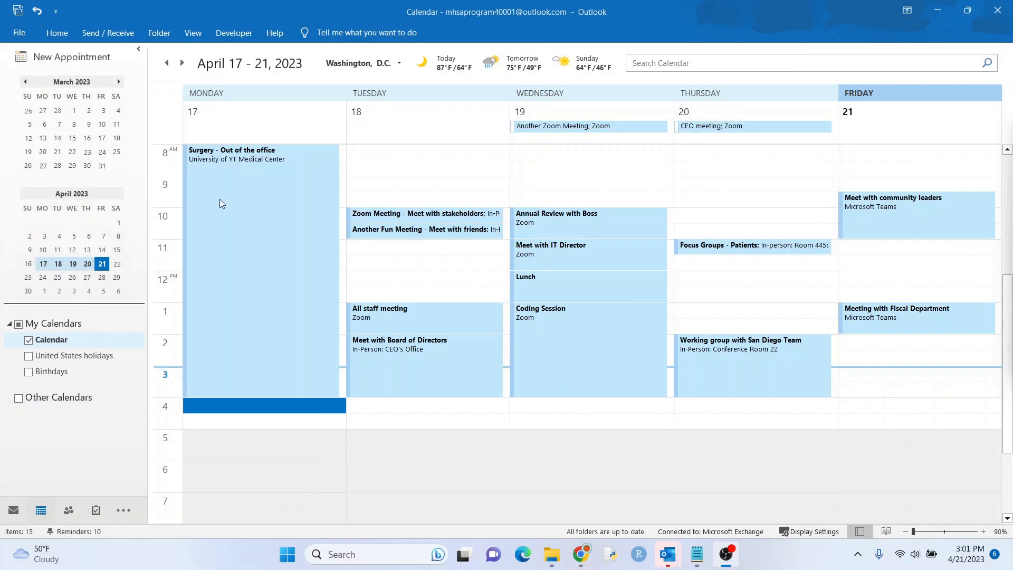
mouse_move(508, 227)
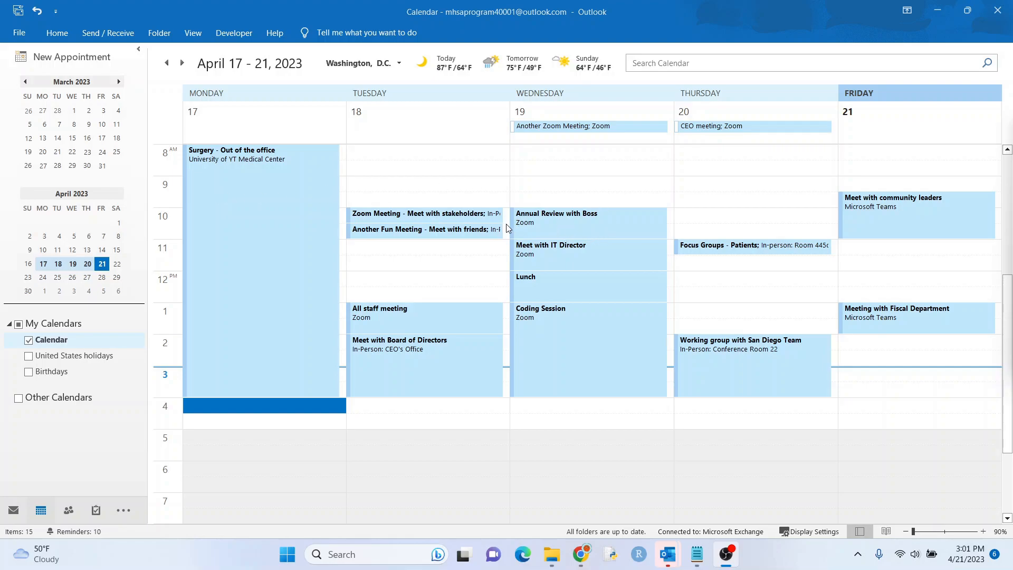
mouse_move(501, 235)
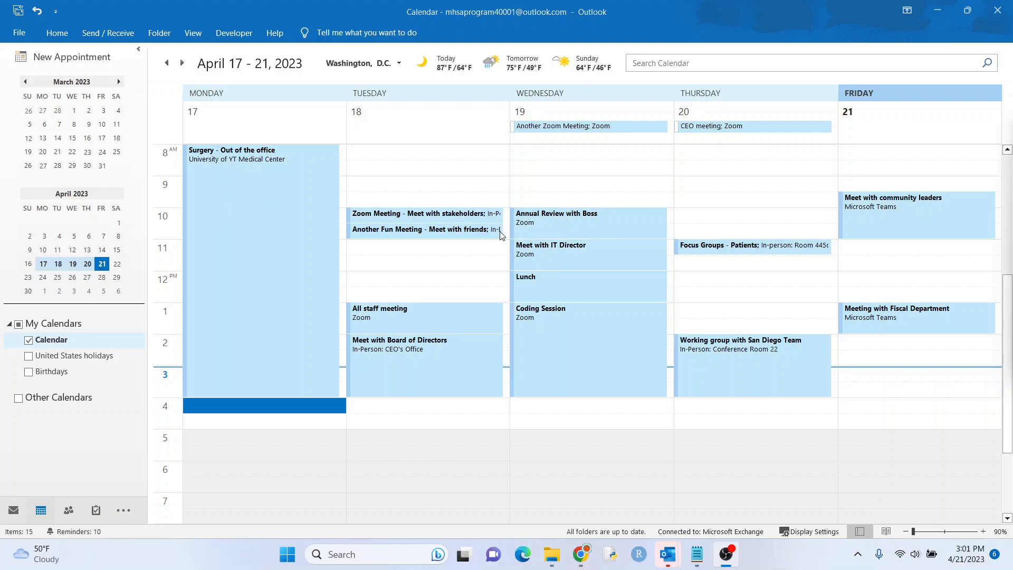
mouse_move(705, 294)
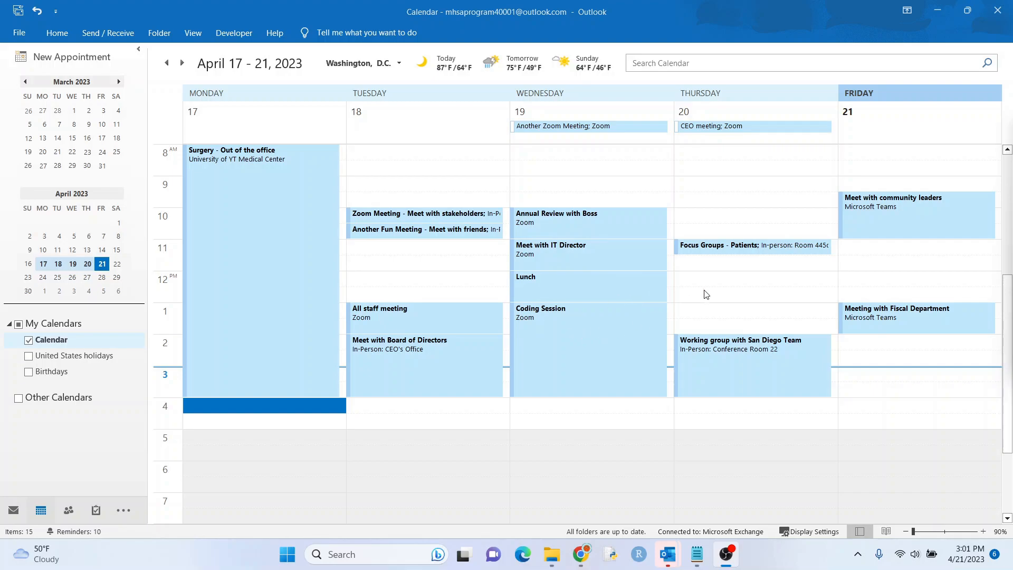
mouse_move(883, 223)
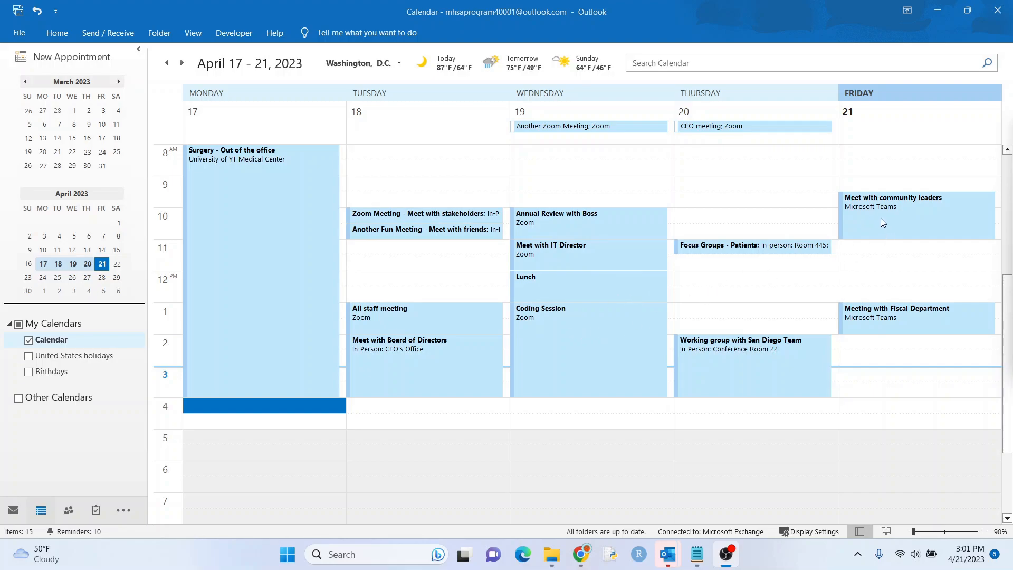
mouse_move(557, 298)
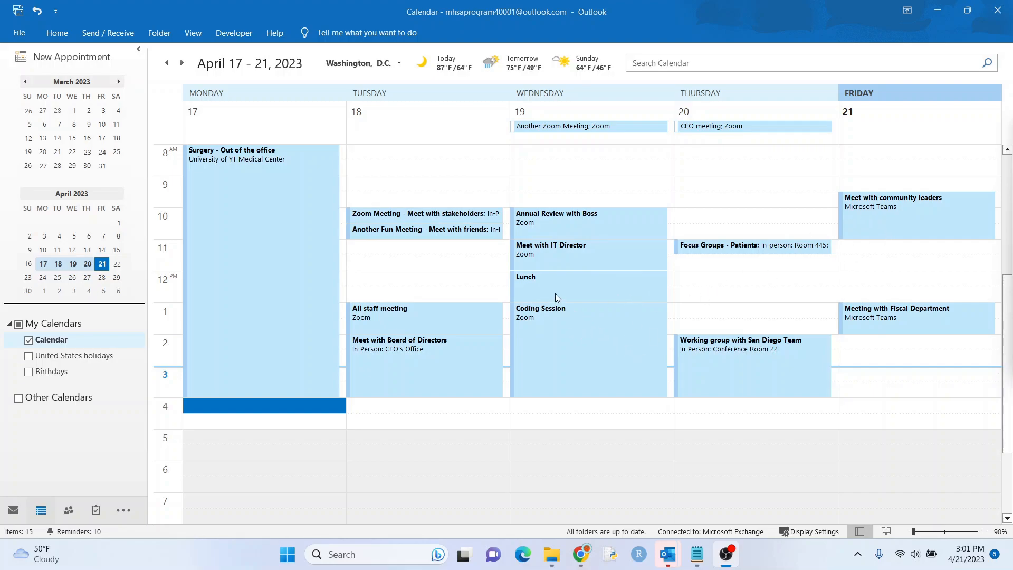
mouse_move(575, 304)
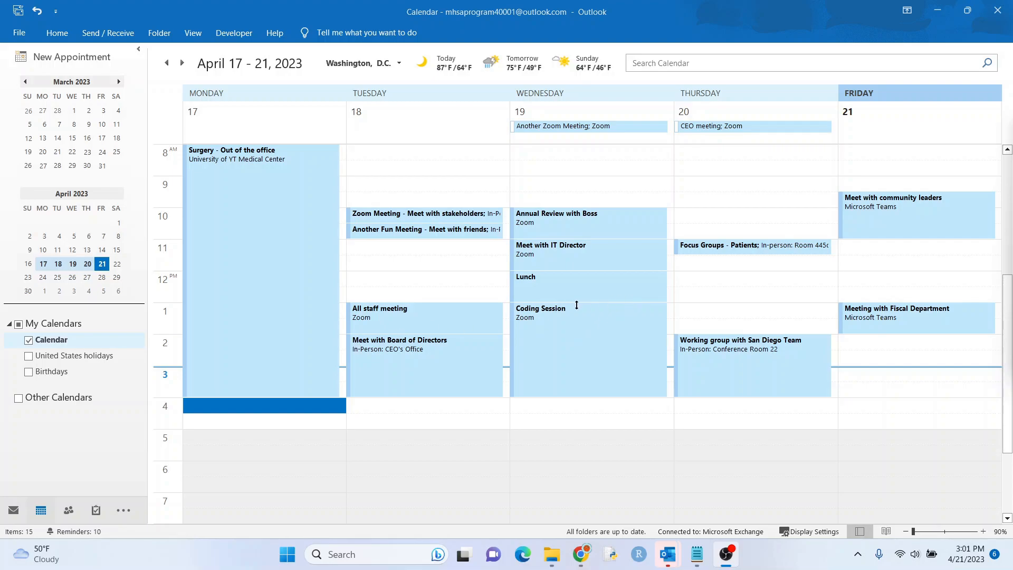
mouse_move(447, 224)
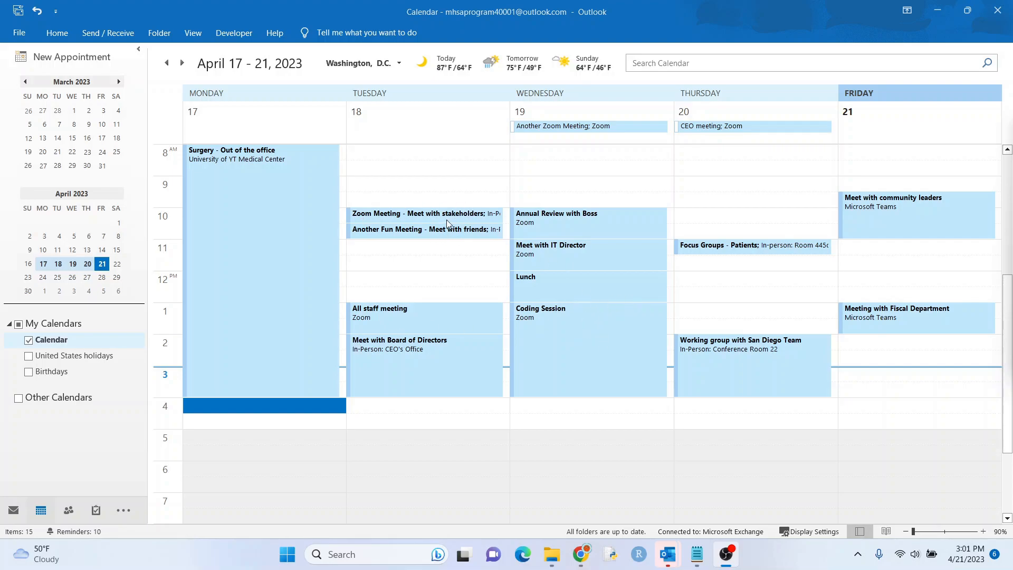
mouse_move(696, 554)
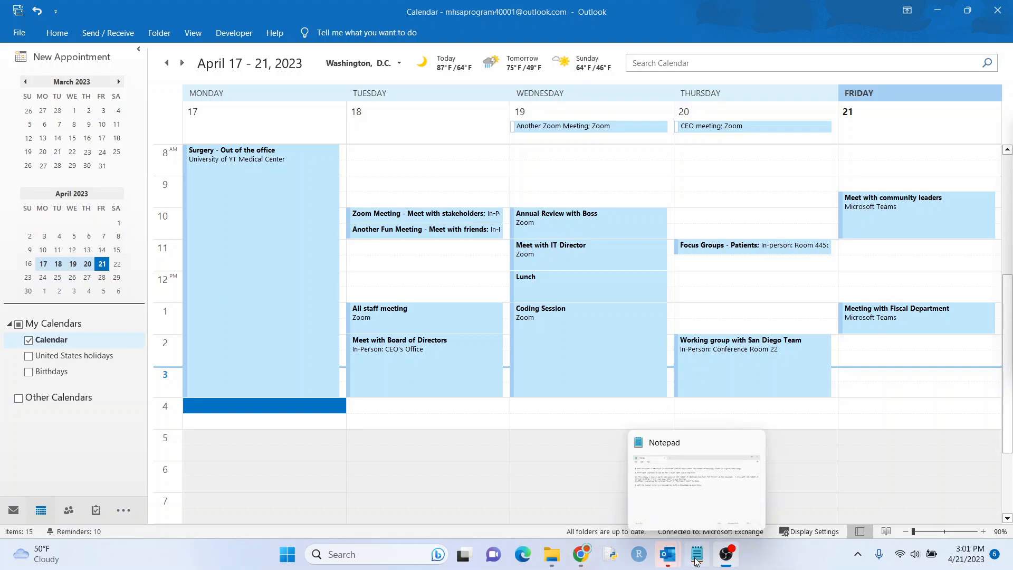
- Bring up the meeting-count prompt in Notepad and highlight Zoom and Microsoft Teams
click(696, 478)
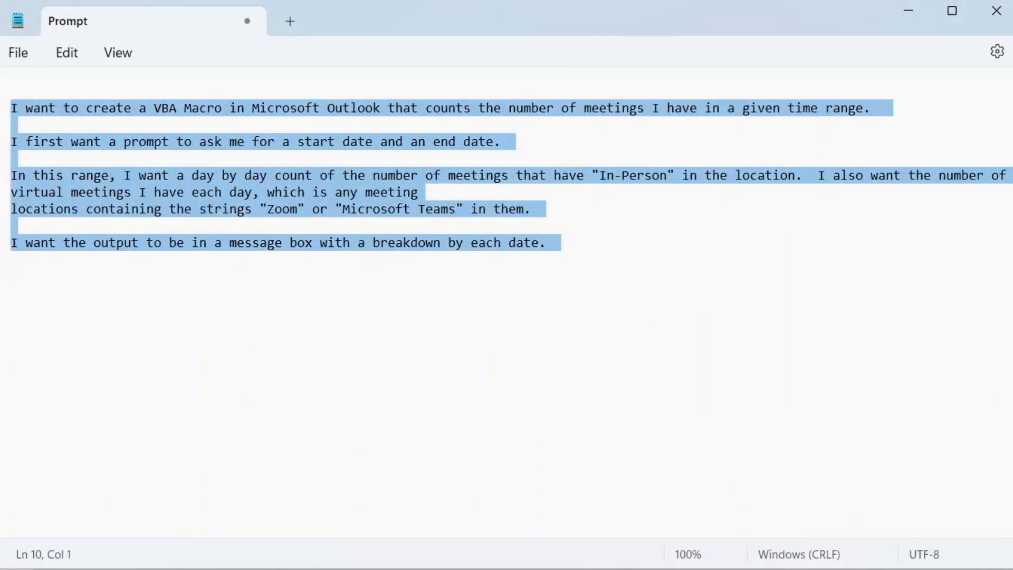
click(553, 242)
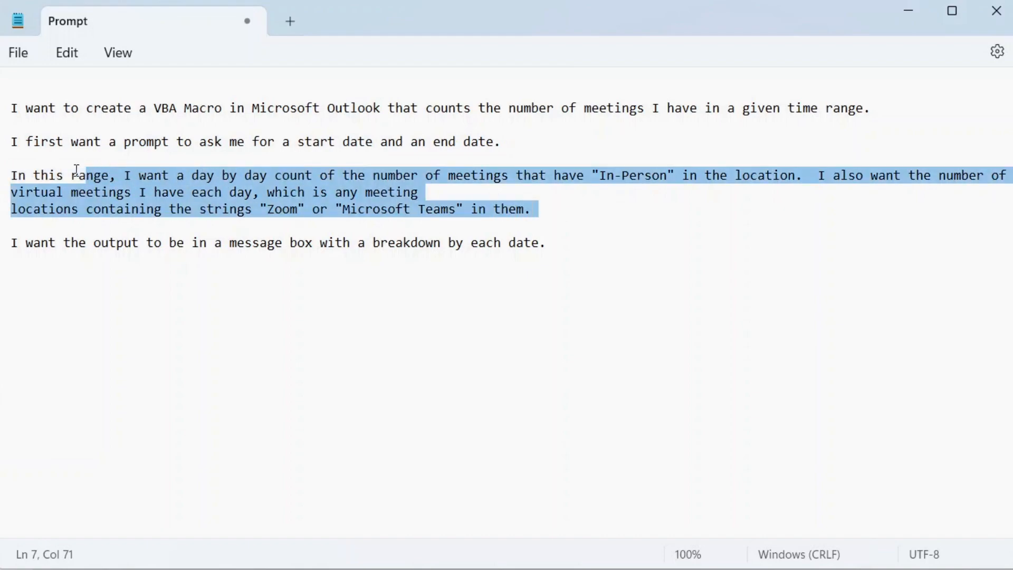
click(866, 141)
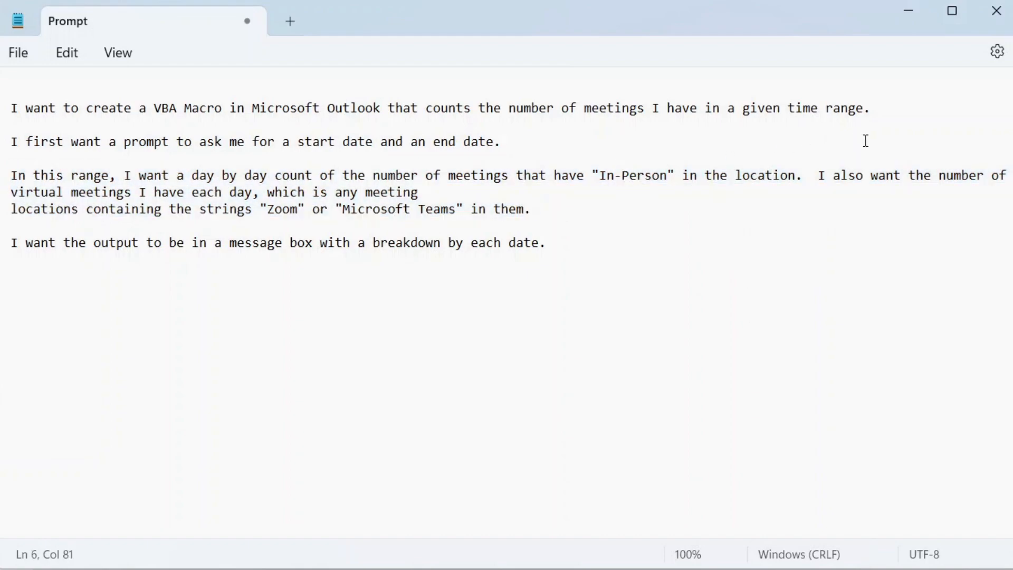
double_click(282, 209)
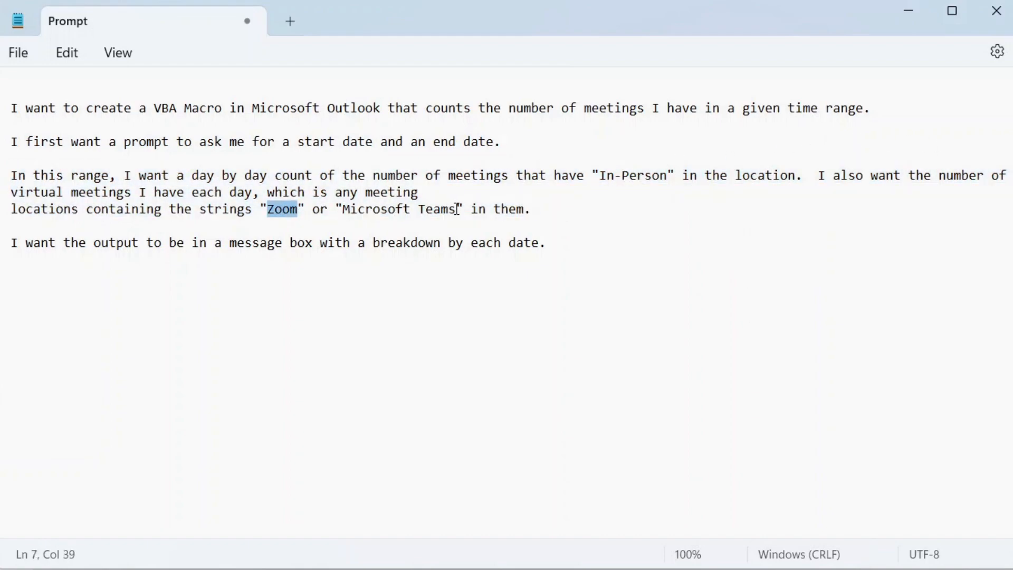
double_click(398, 209)
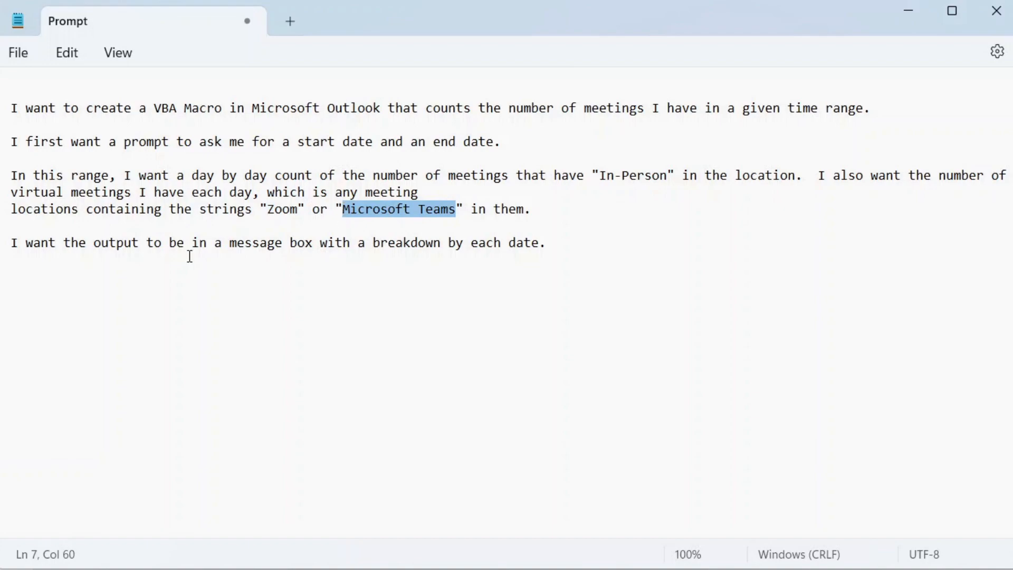
mouse_move(626, 245)
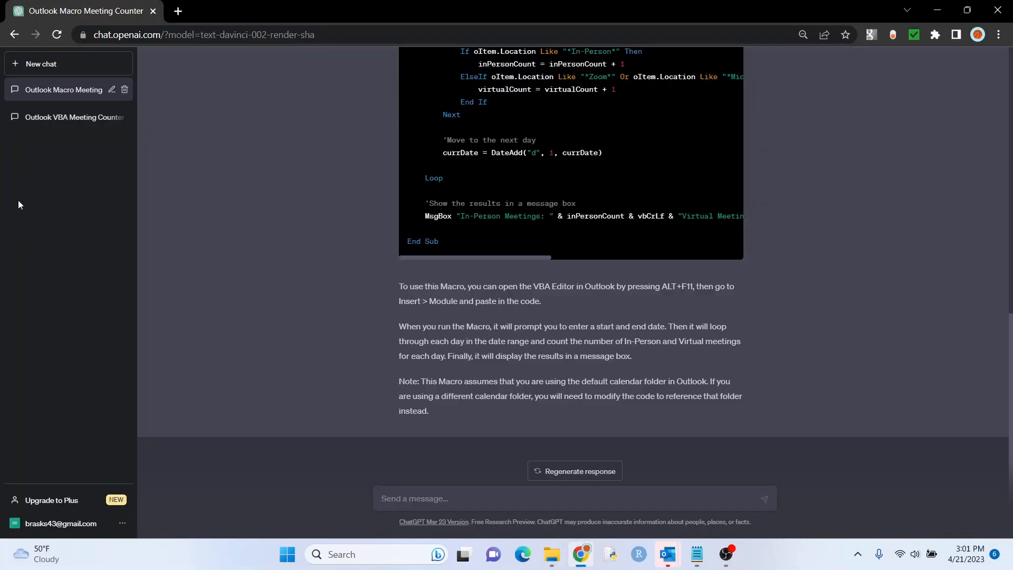
- Start a fresh ChatGPT chat and review the CountMeetingsInRange meeting-count macro response
click(41, 63)
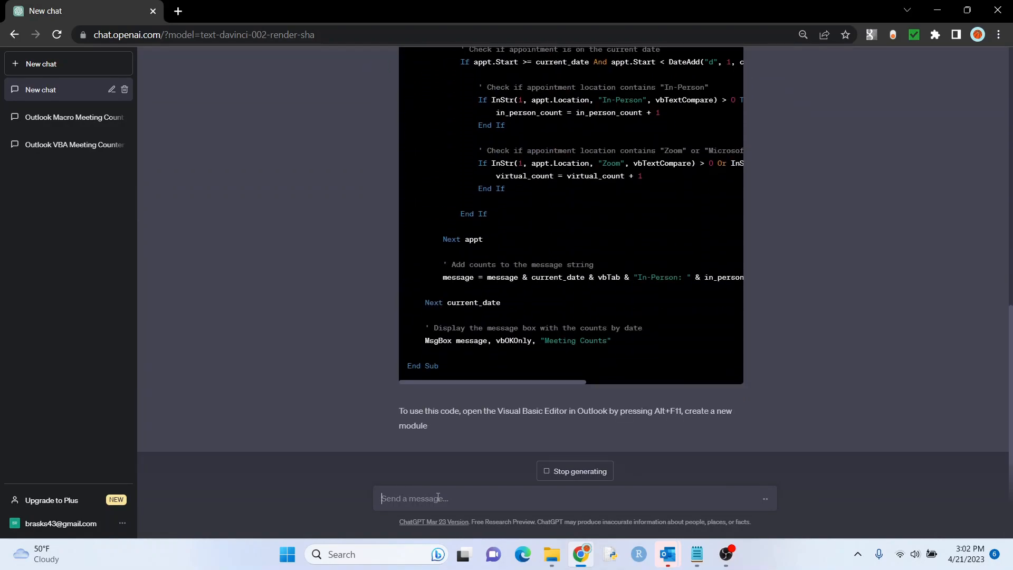
scroll(down, 3)
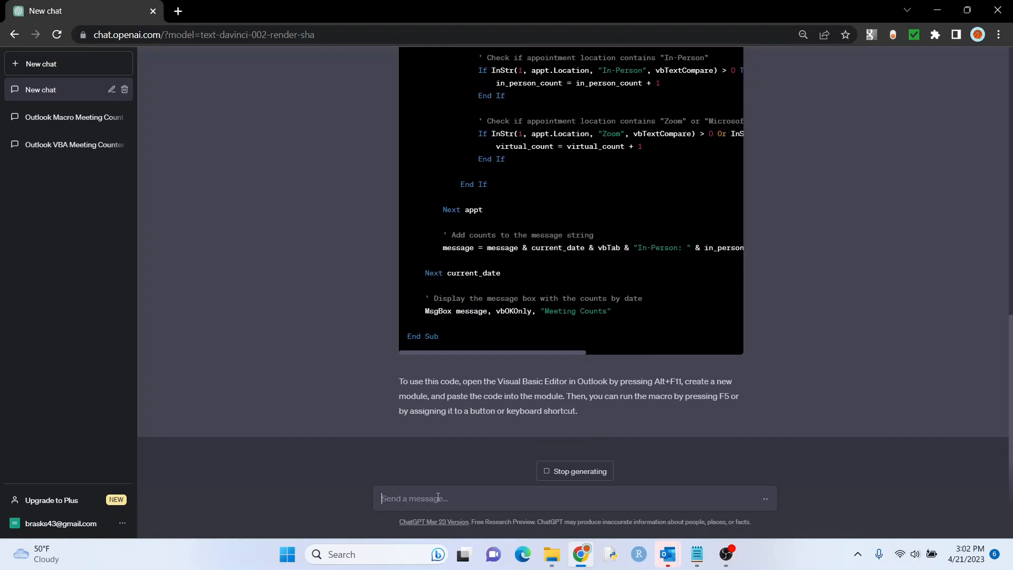
scroll(down, 3)
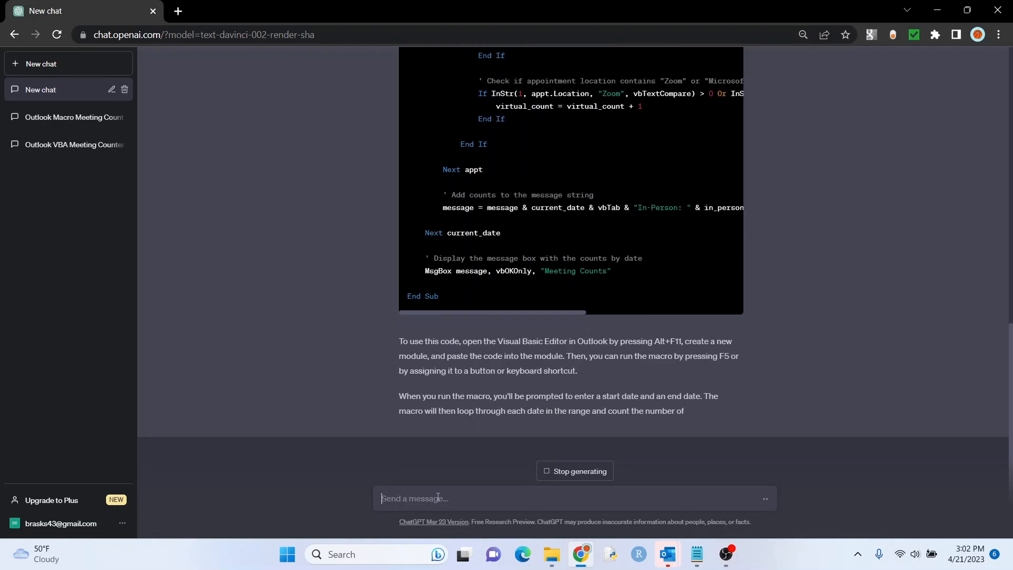
scroll(up, 3)
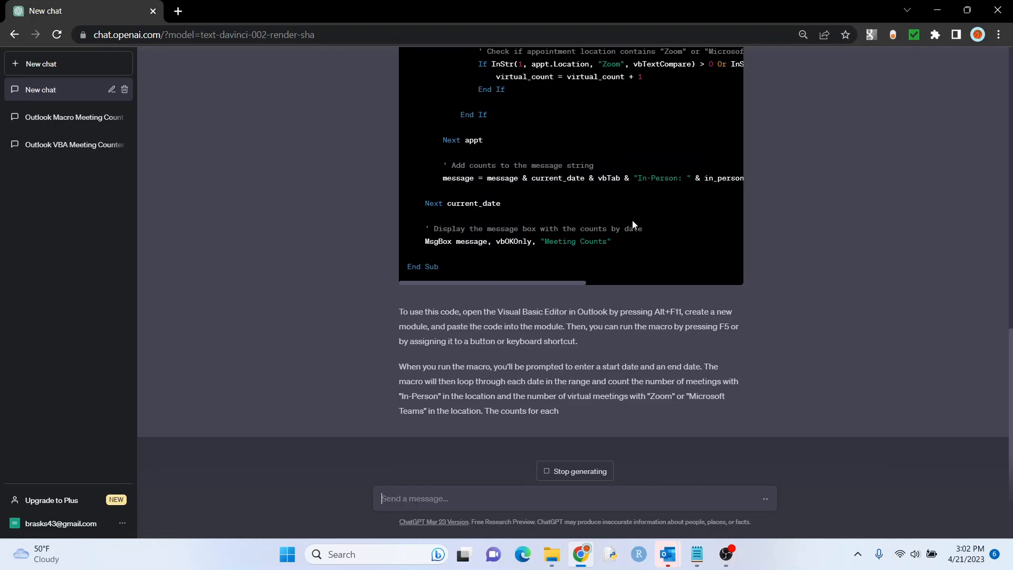
scroll(up, 3)
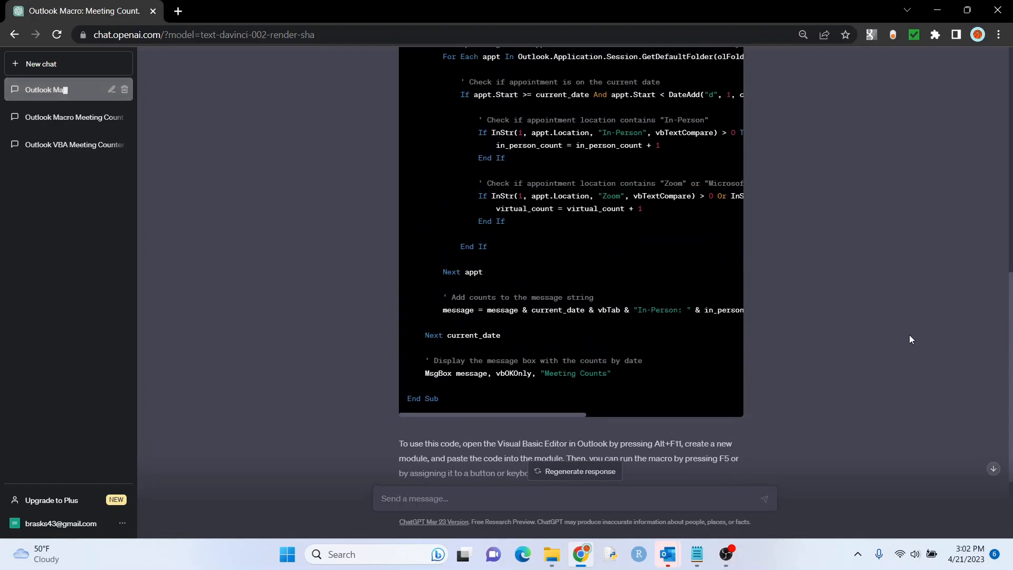
scroll(up, 3)
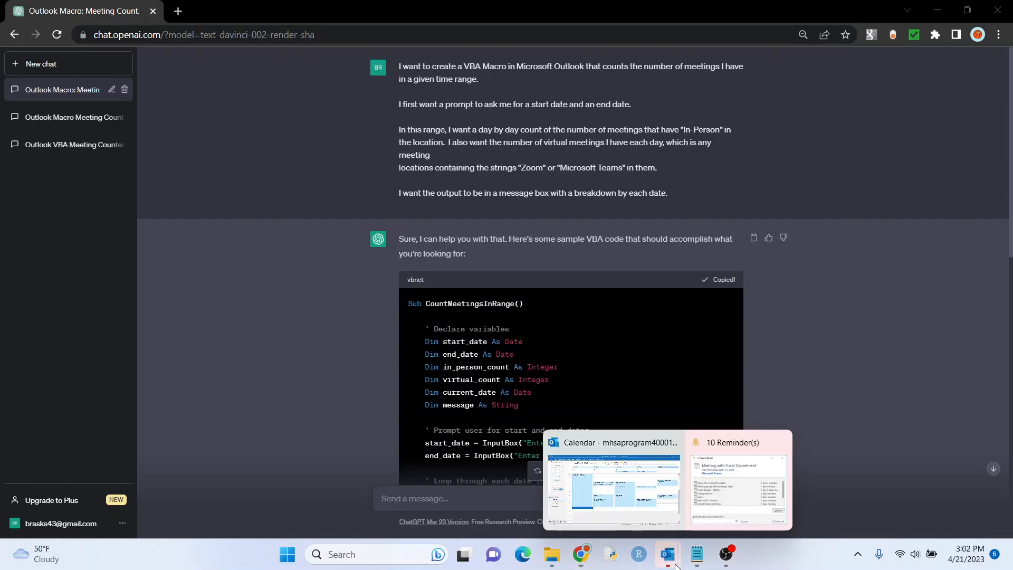
- Open Outlook's VBA editor and paste the CountMeetingsInRange code into Module1
click(614, 487)
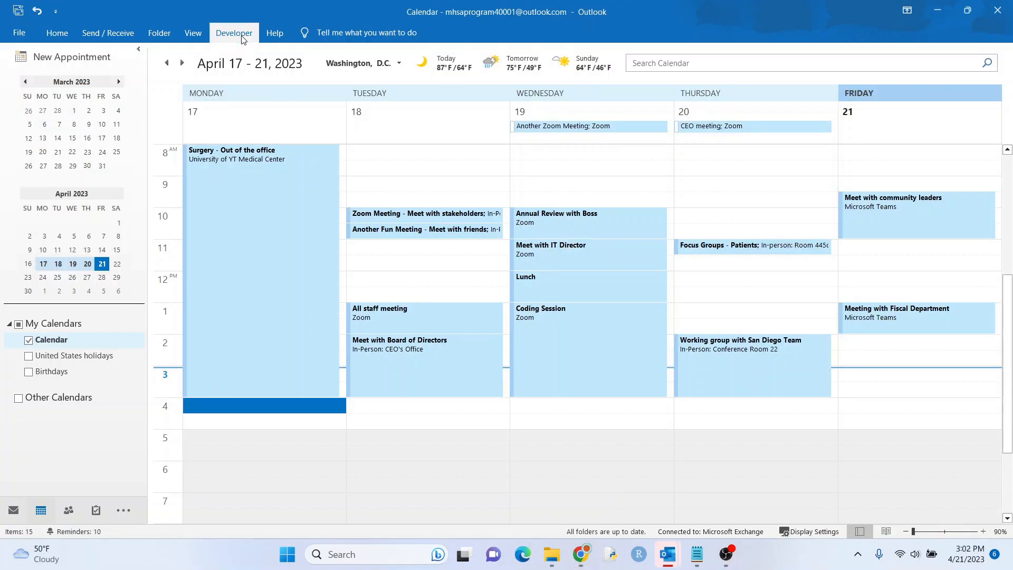
click(234, 32)
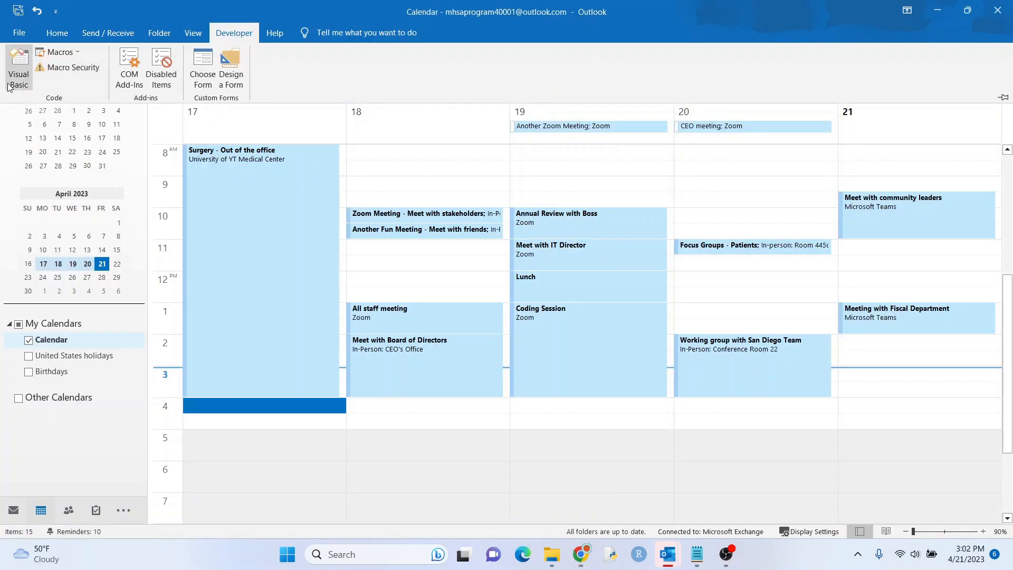
click(57, 33)
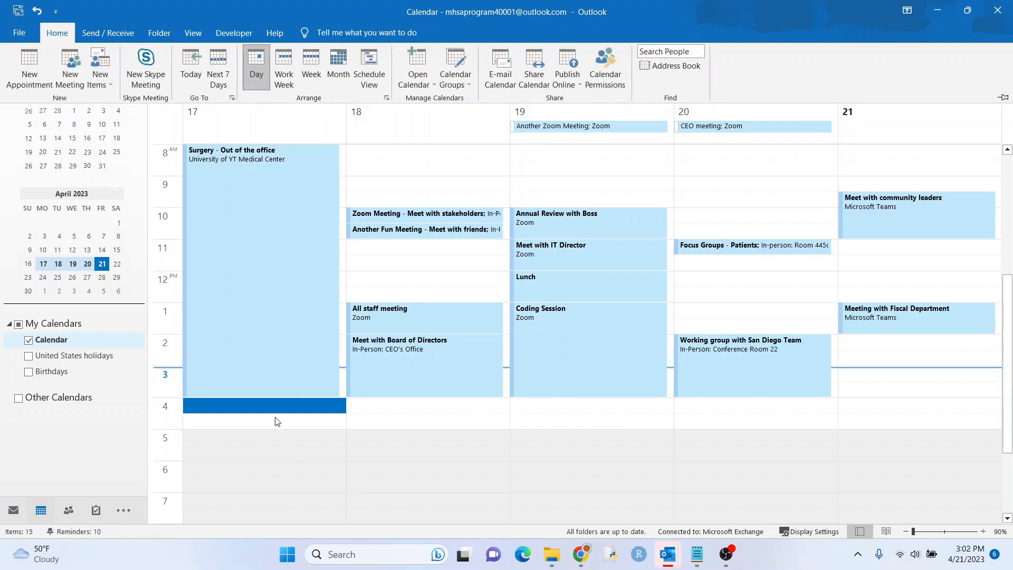
key(Alt+F11)
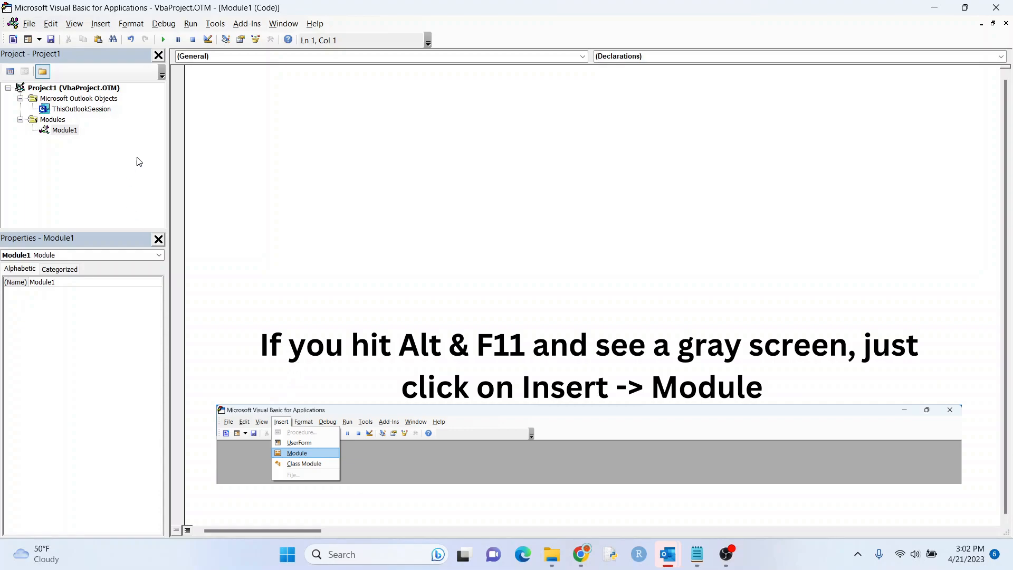
click(296, 452)
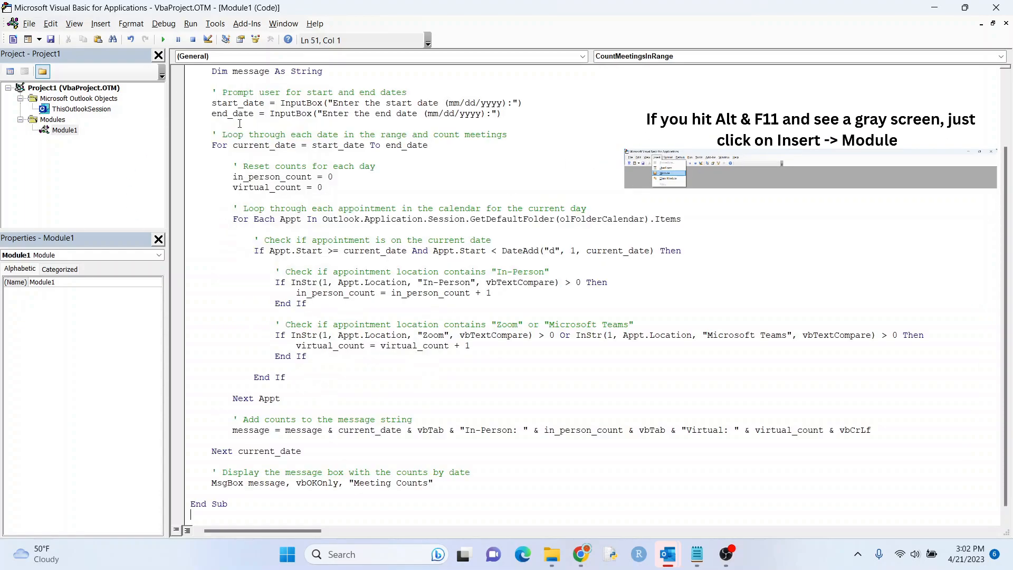
scroll(up, 3)
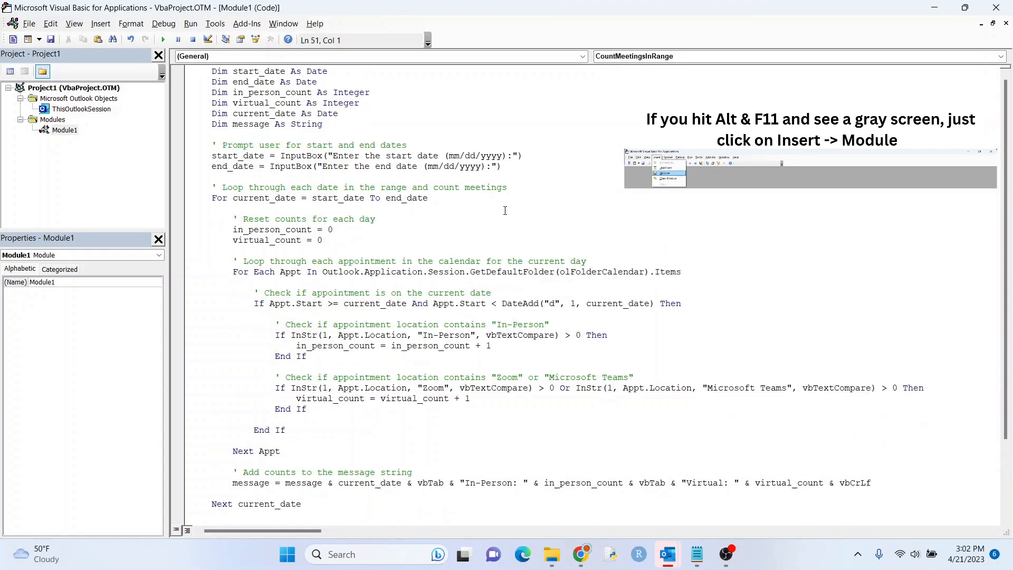
scroll(up, 3)
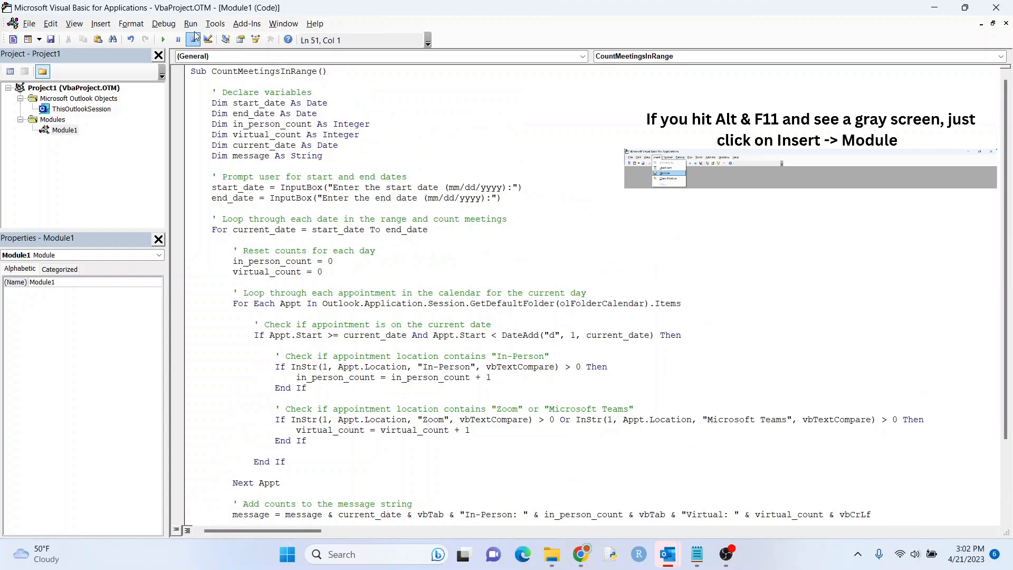
- Run CountMeetingsInRange with start date 04/18/2023 and end date 04/20/2023
click(163, 40)
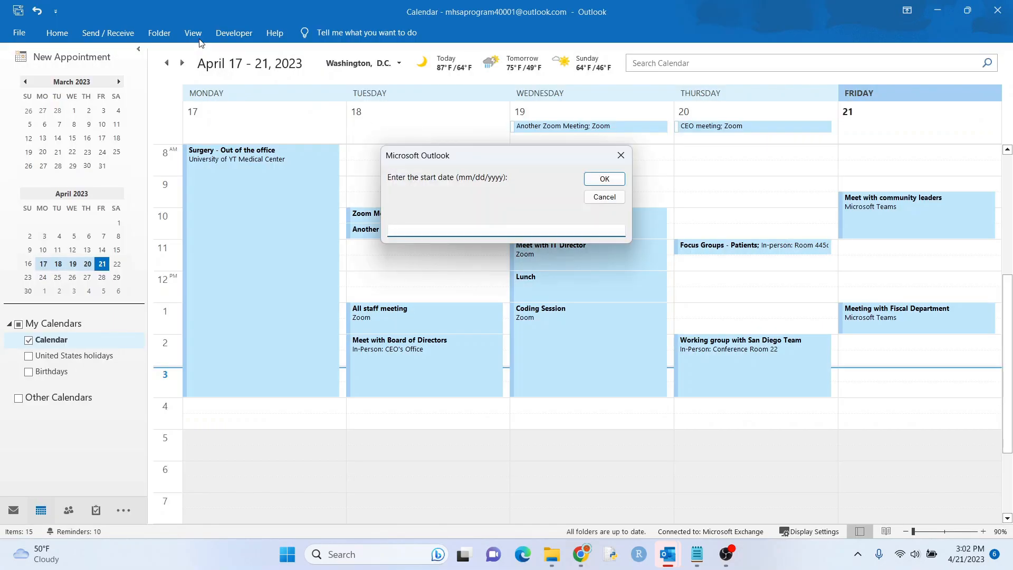
text(04/)
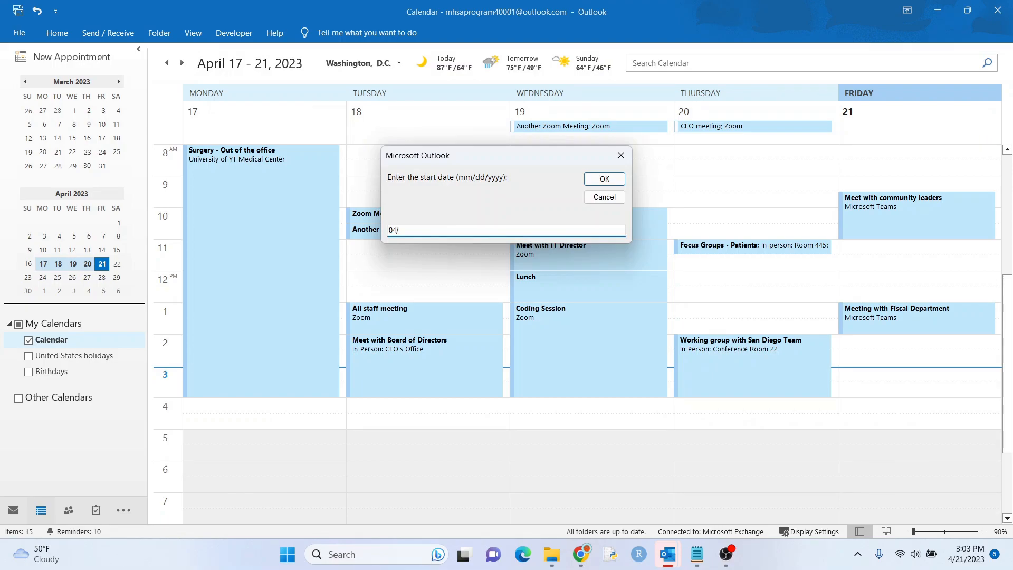
text(18)
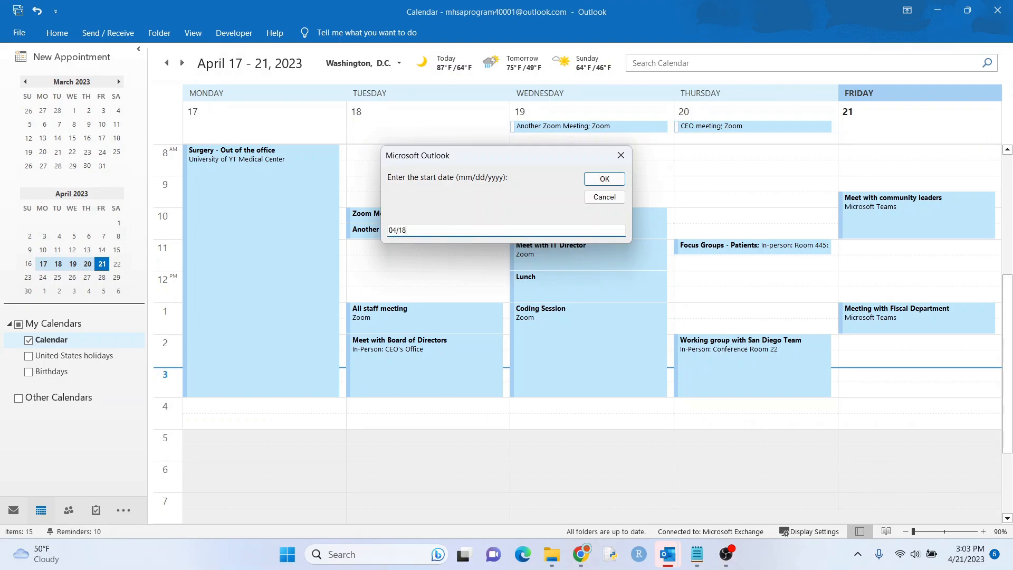
text(/2023)
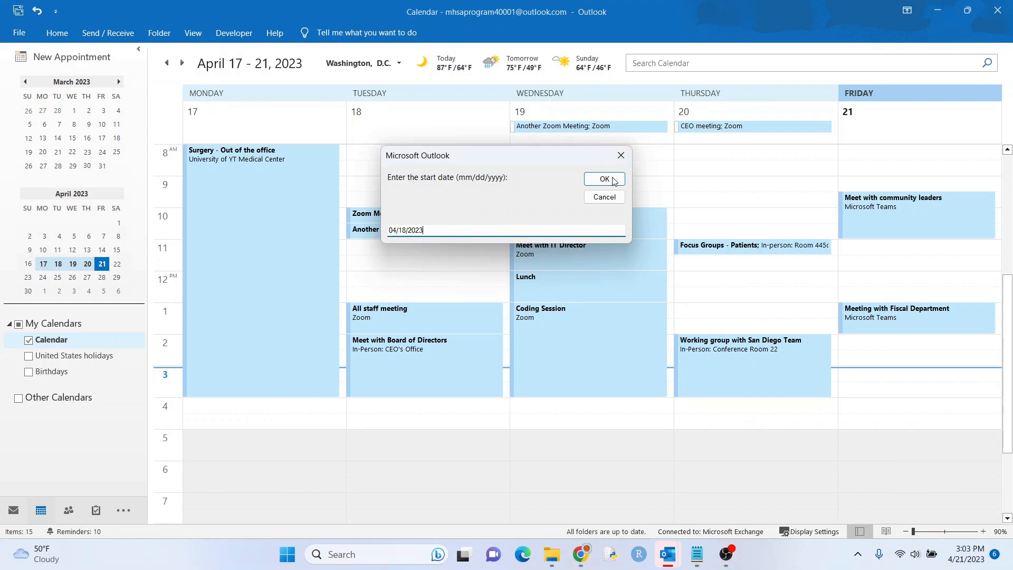
click(602, 179)
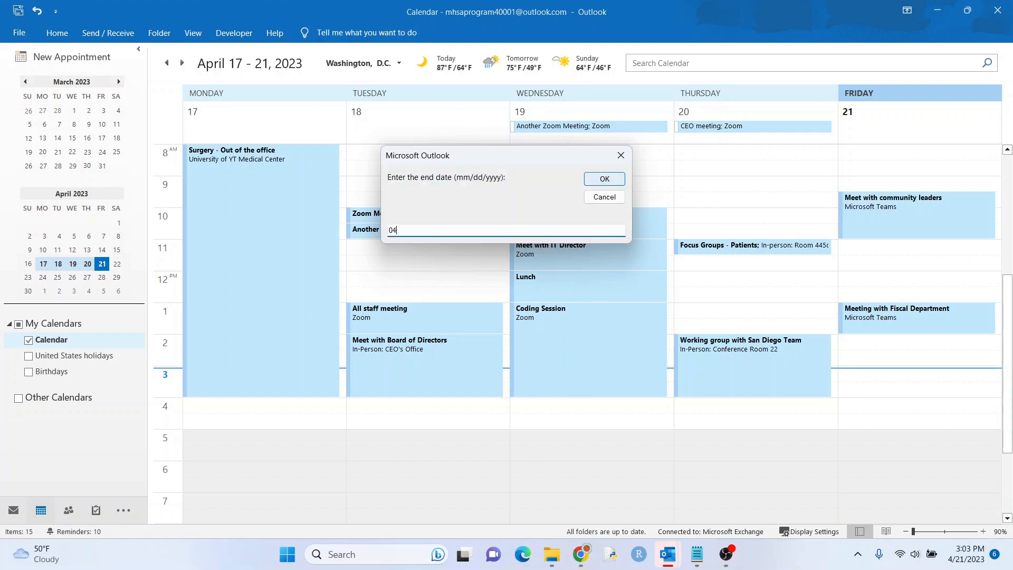
text(/20/2023)
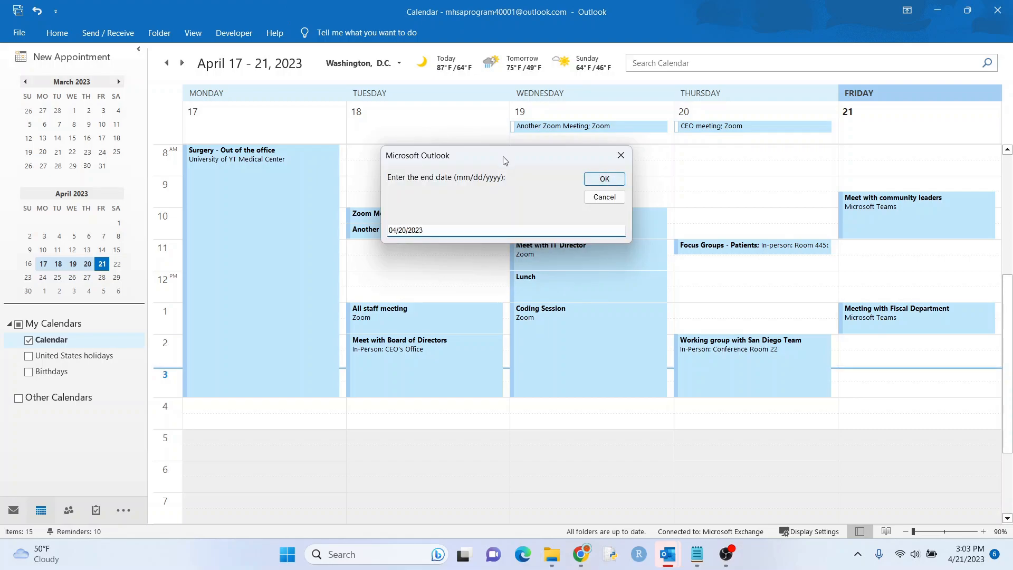
click(602, 179)
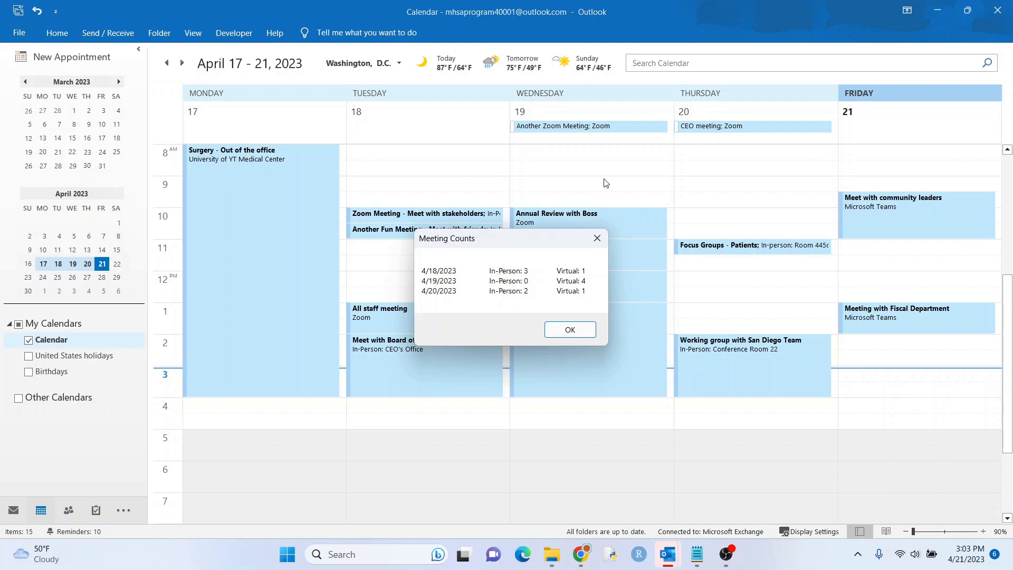
mouse_move(470, 280)
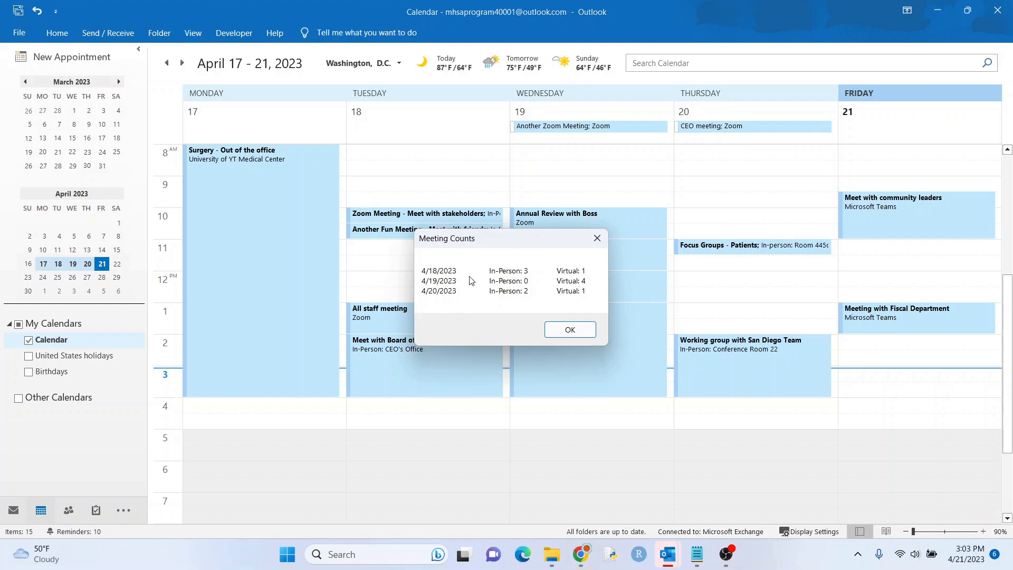
mouse_move(583, 287)
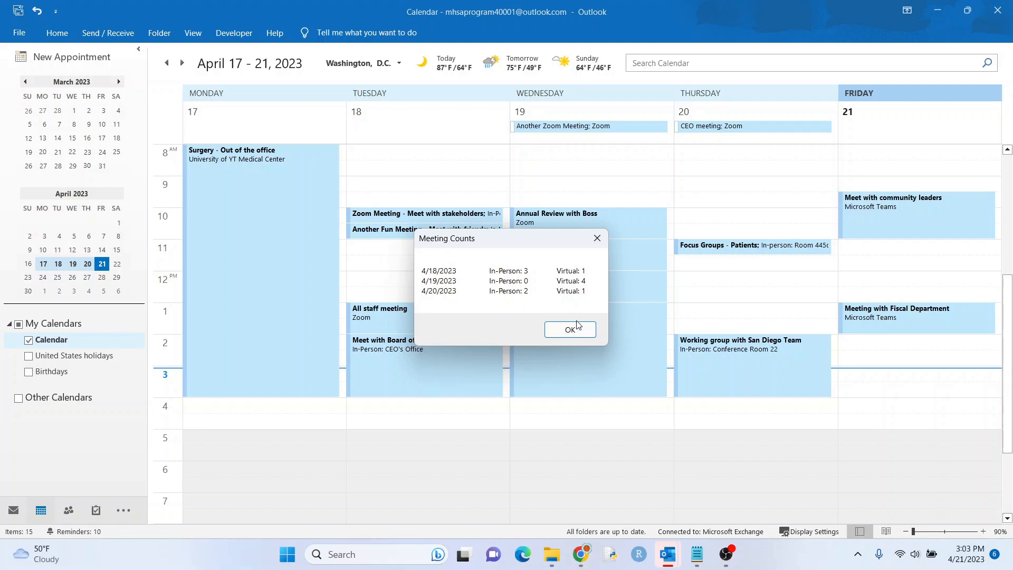
- Dismiss the Meeting Counts results and return to the Home tab's calendar commands
click(570, 329)
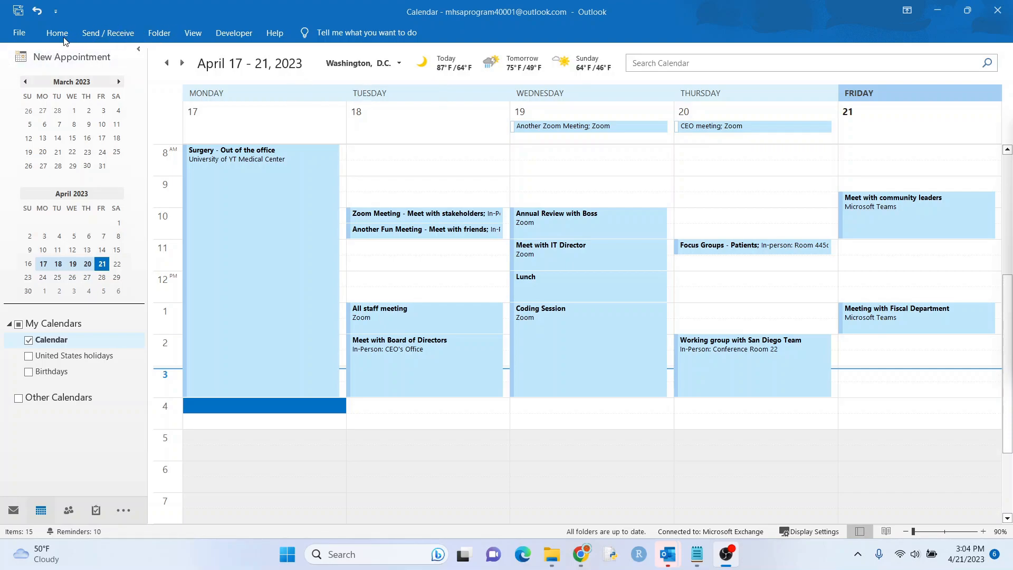
click(57, 33)
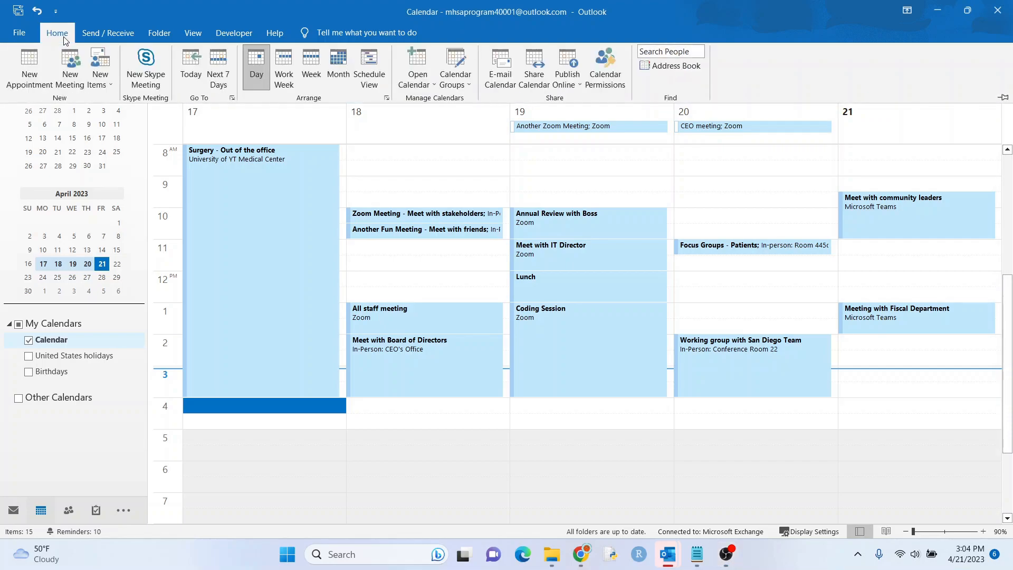
- Open Outlook Options at Customize the Ribbon via the ribbon's right-click menu
right_click(64, 40)
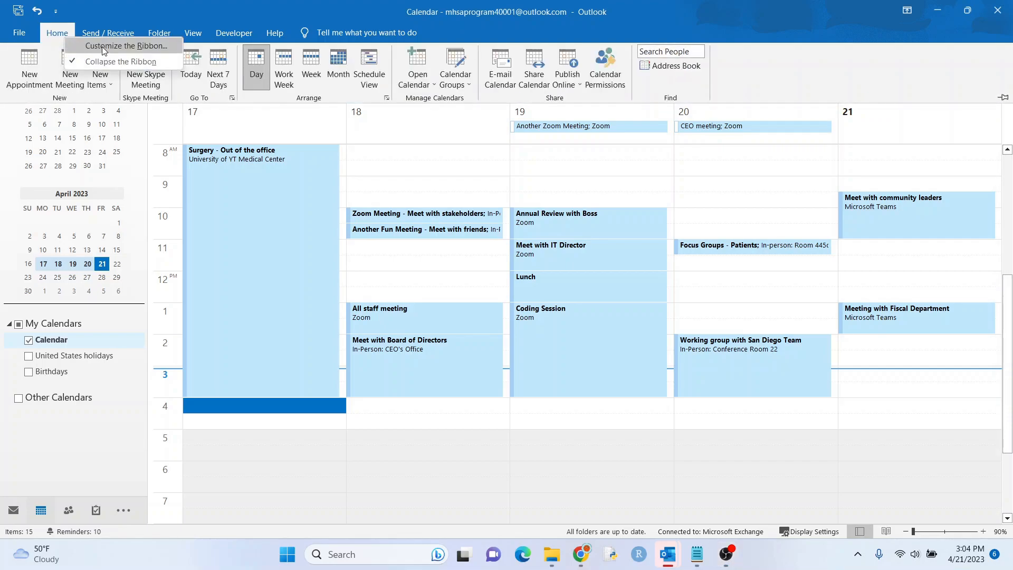
click(127, 46)
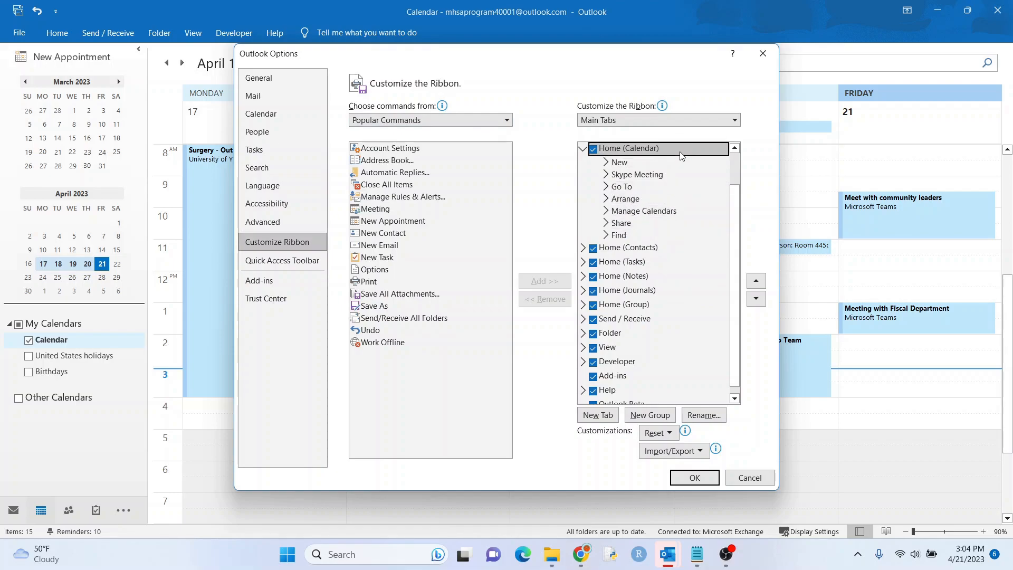
- Add a new custom ribbon tab and rename it 'Count Mtg'
click(597, 414)
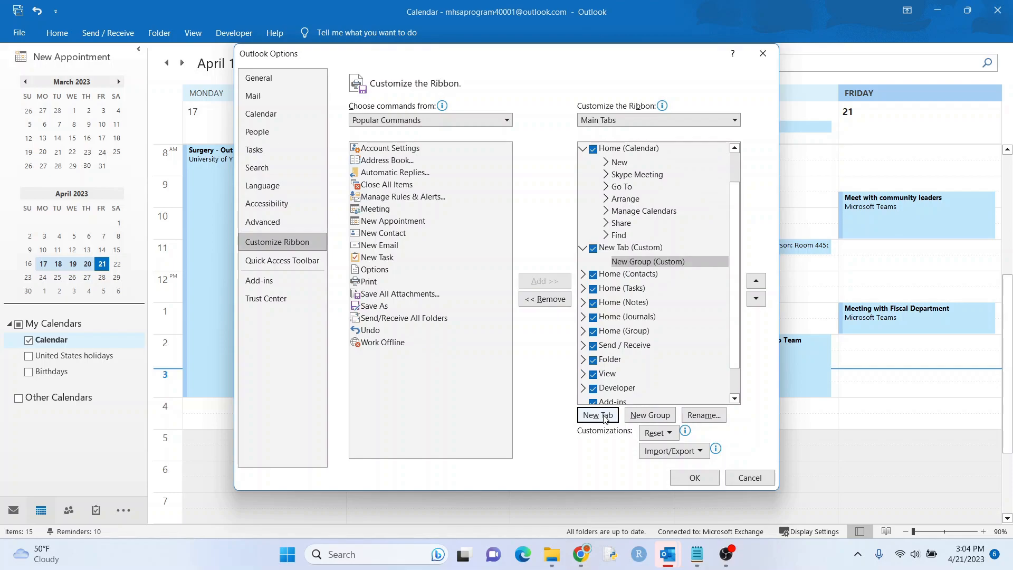
right_click(630, 248)
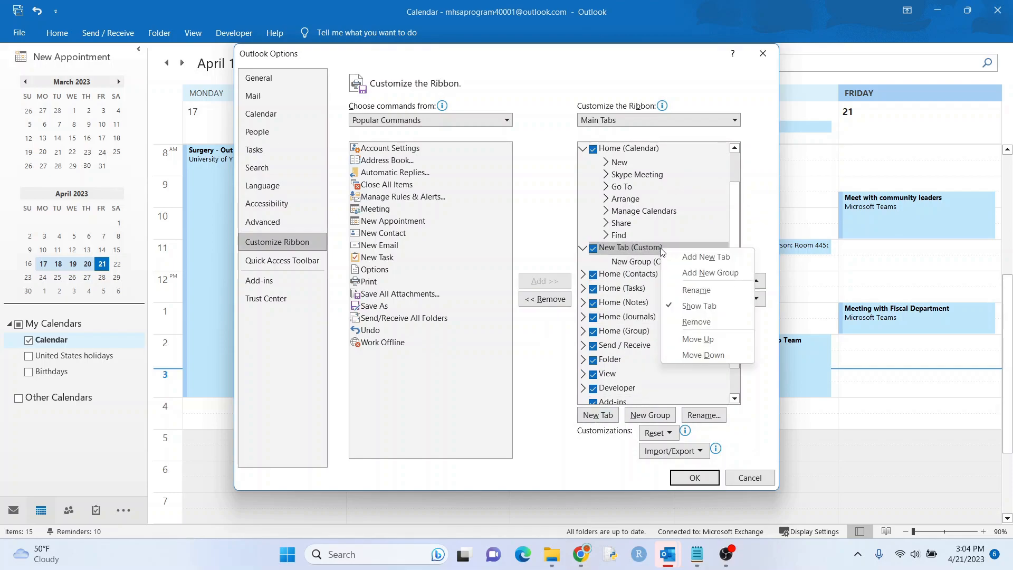
click(696, 290)
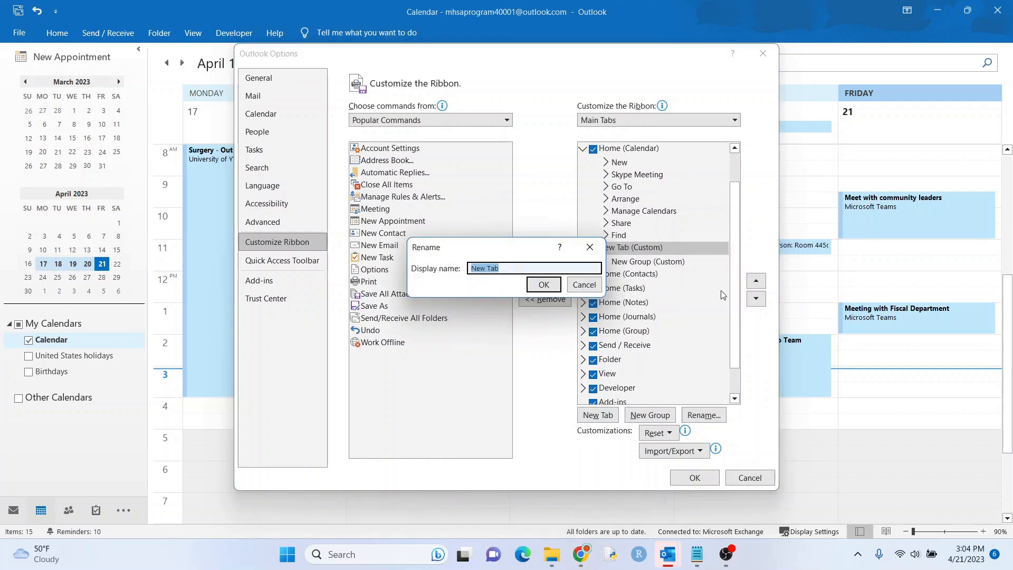
mouse_move(720, 311)
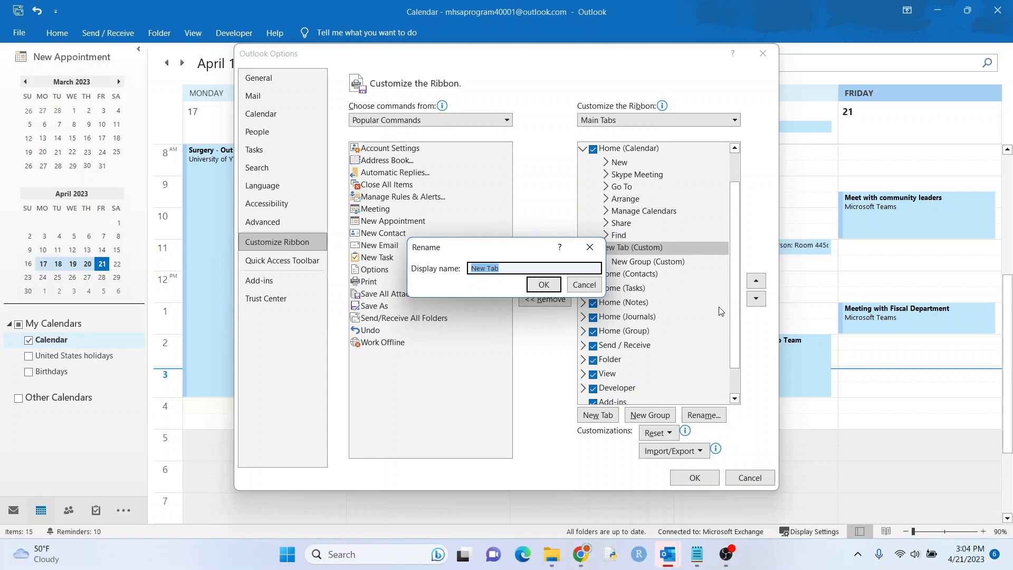
text(Count M)
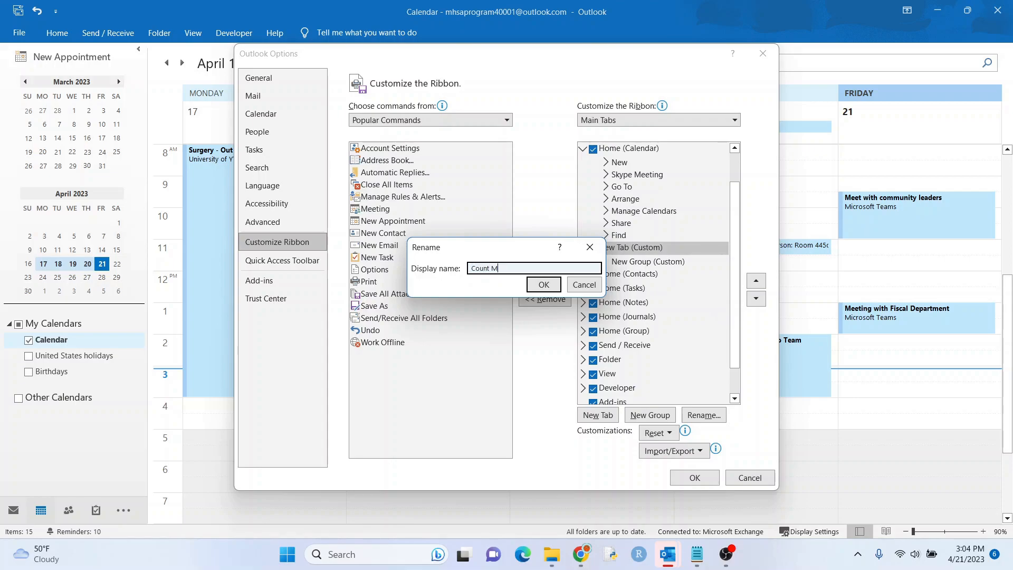
text(tg)
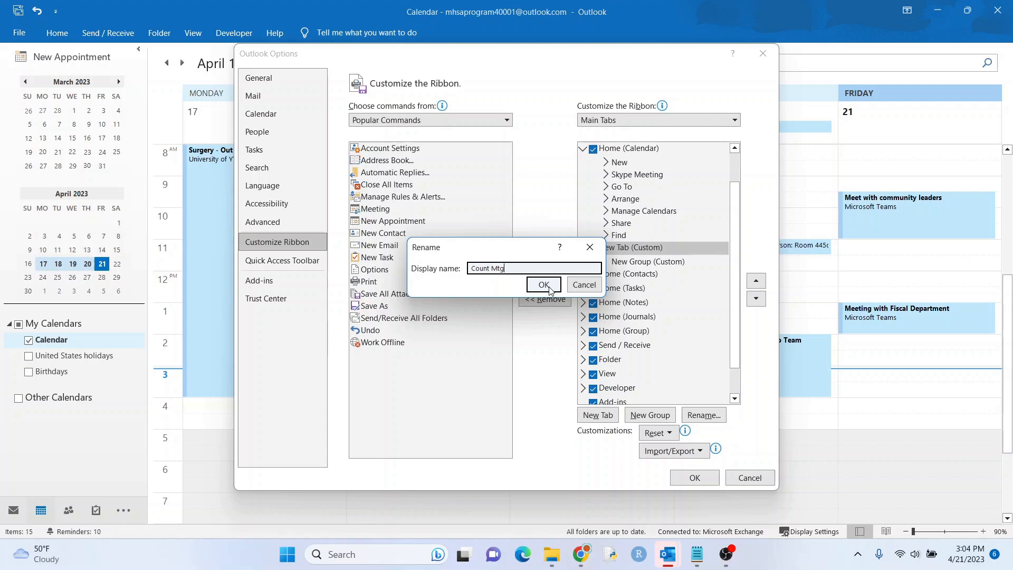
- Rename the Count Mtg tab's new group to 'count'
click(544, 285)
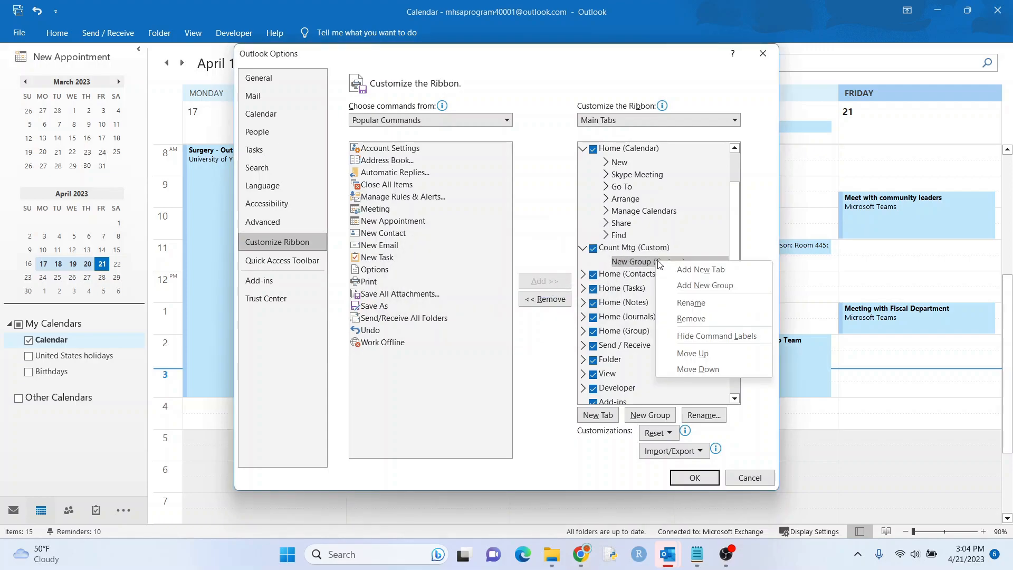
click(691, 302)
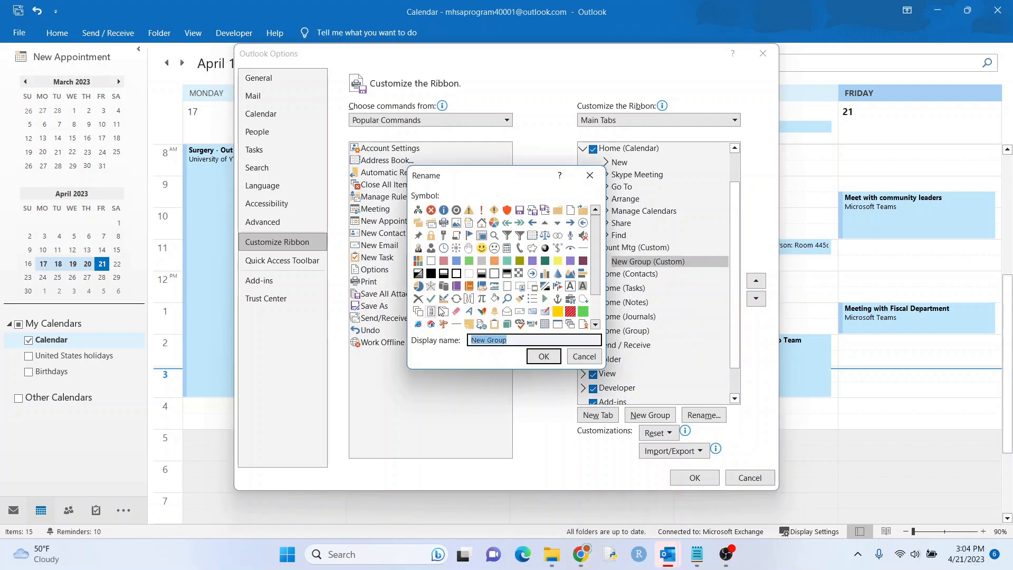
text(count)
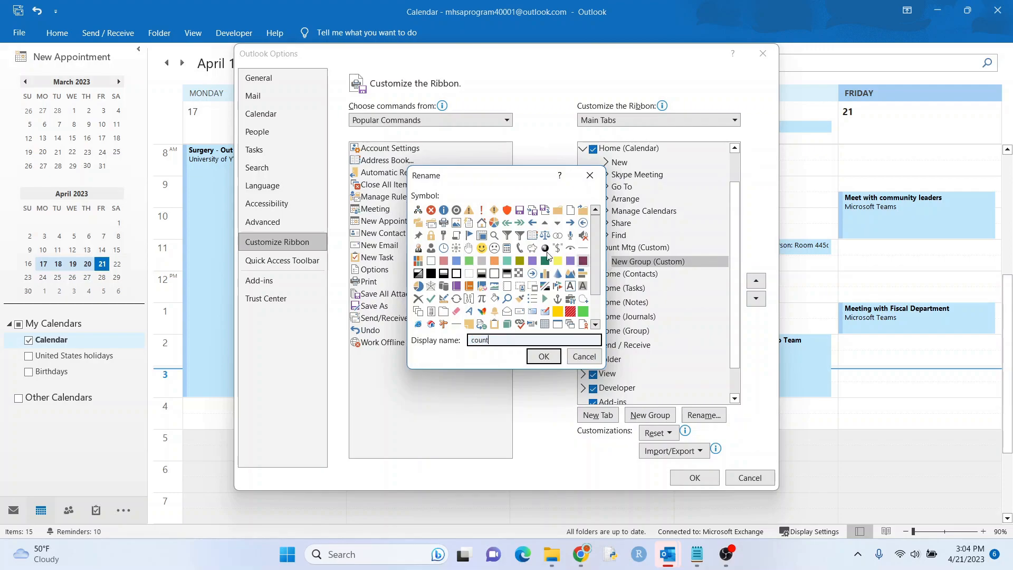
click(543, 356)
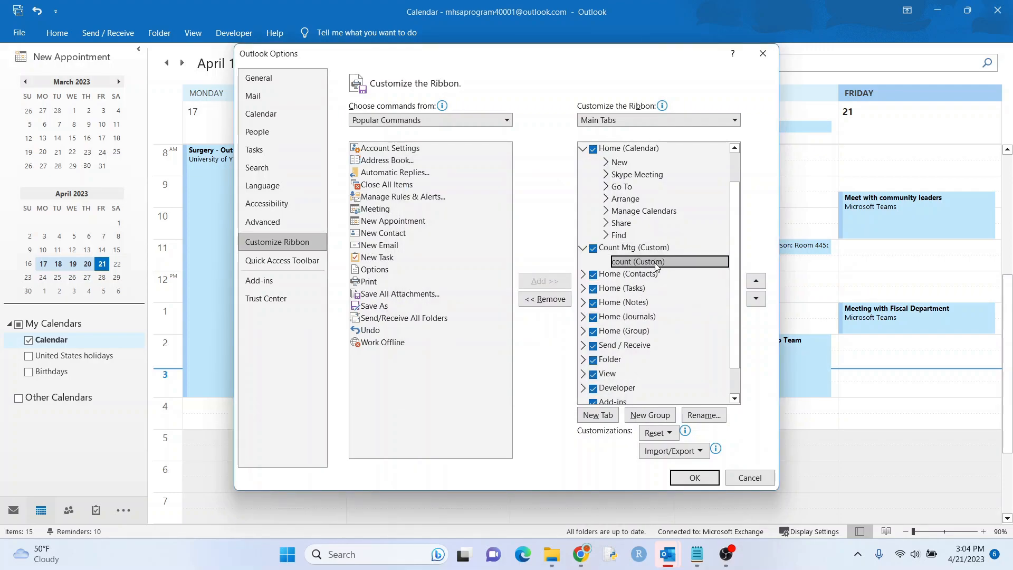
click(507, 120)
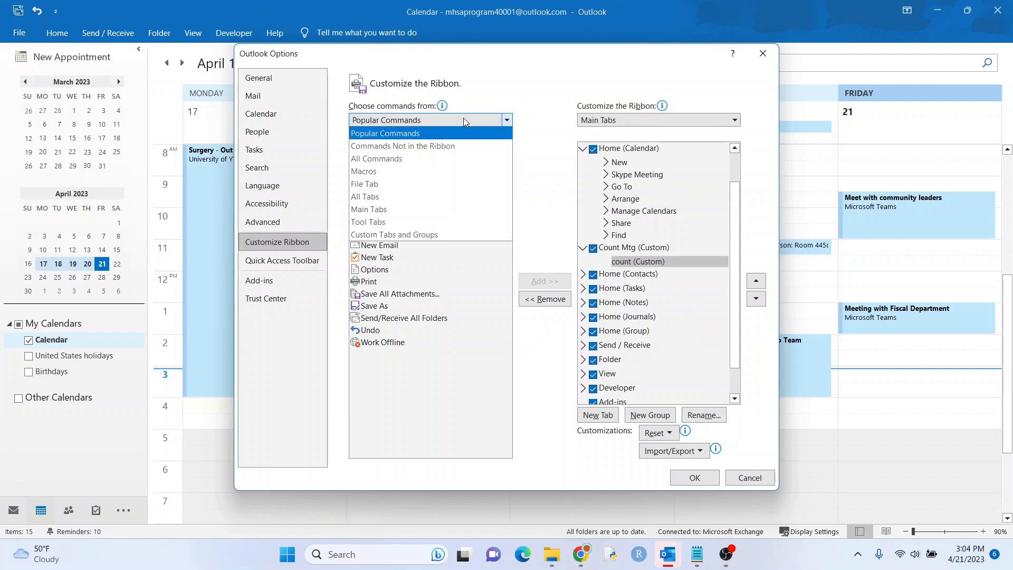
- Add the Project1.CountMeetingsInRange macro to the count group and save the ribbon changes
click(363, 171)
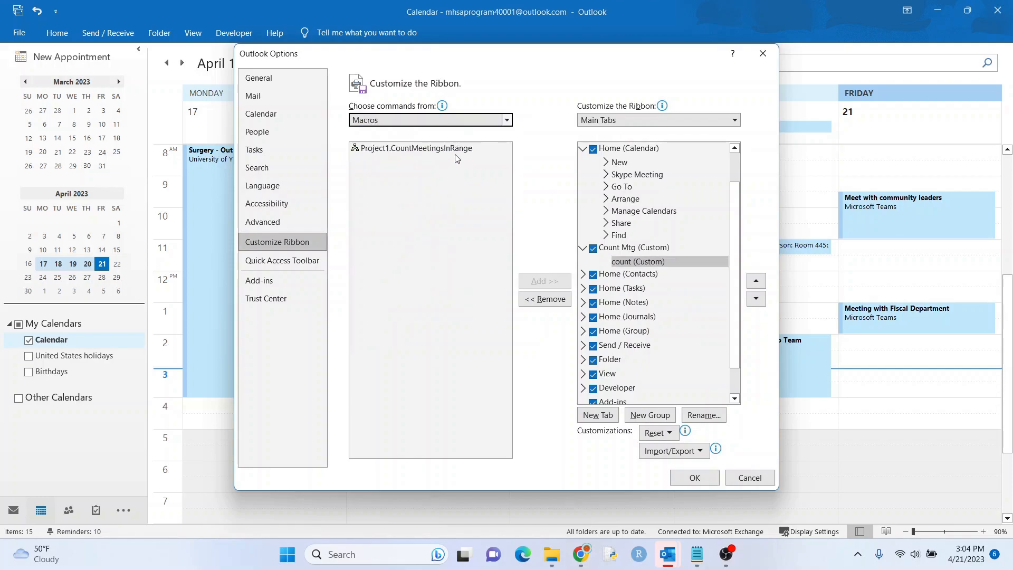
click(415, 147)
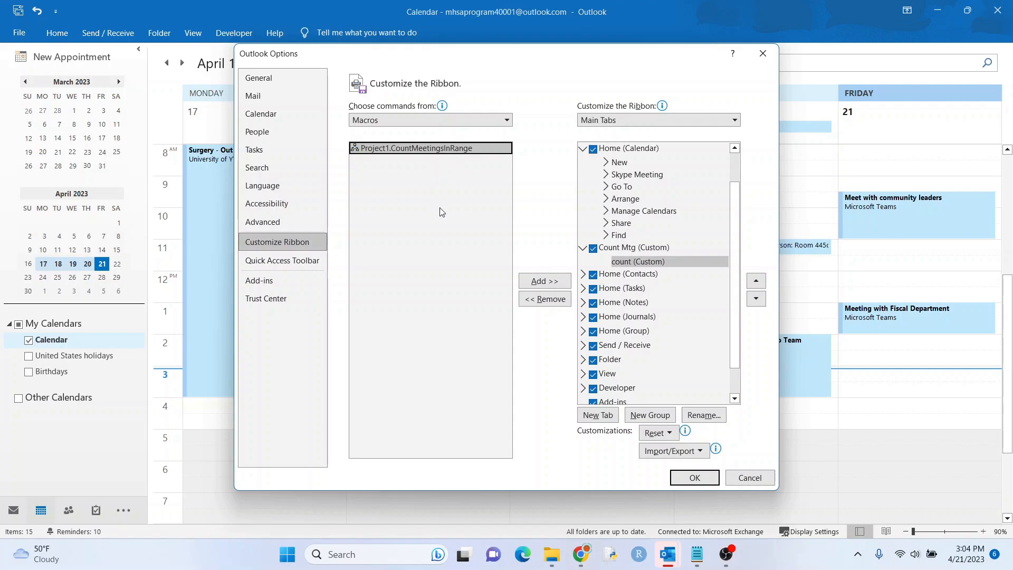
click(633, 248)
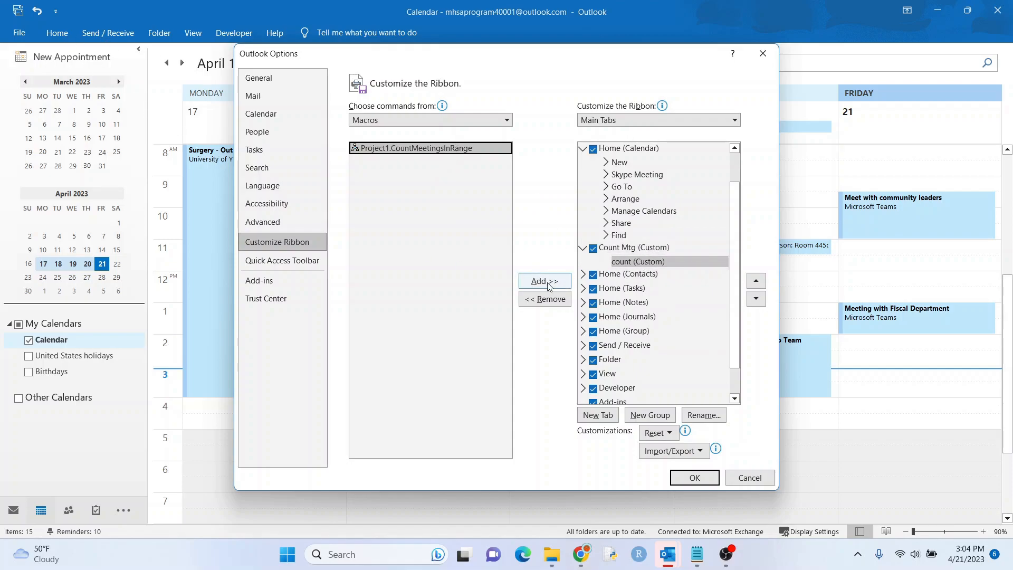
click(544, 280)
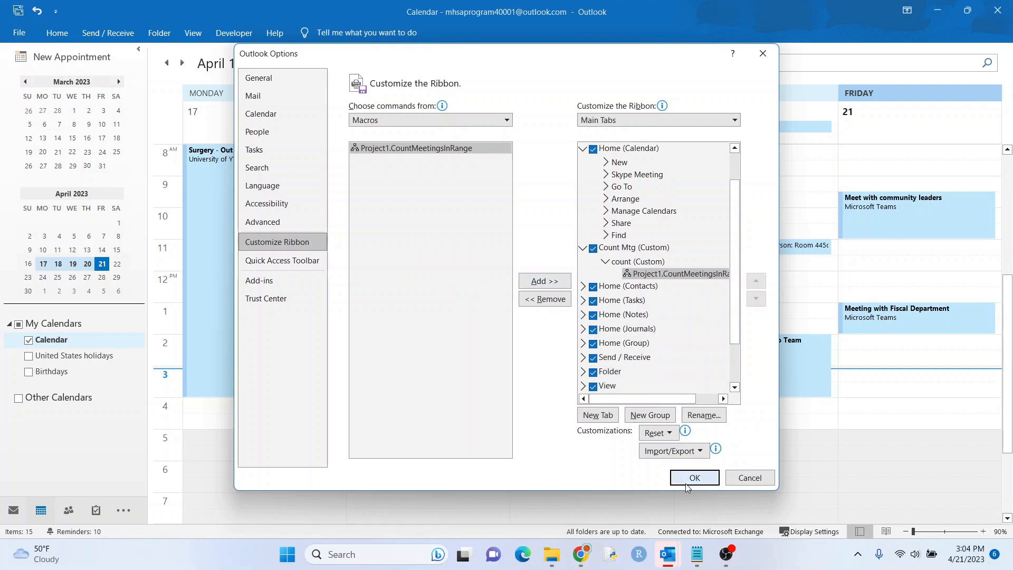
click(693, 477)
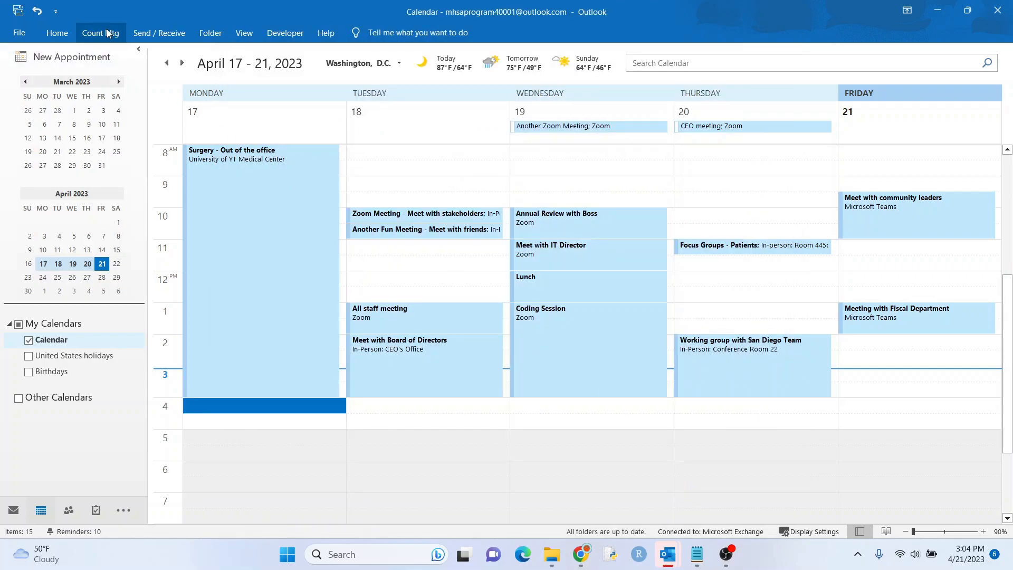
- From the Count Mtg tab, run the macro for 04/18/2023 through 4/21/2023
click(100, 33)
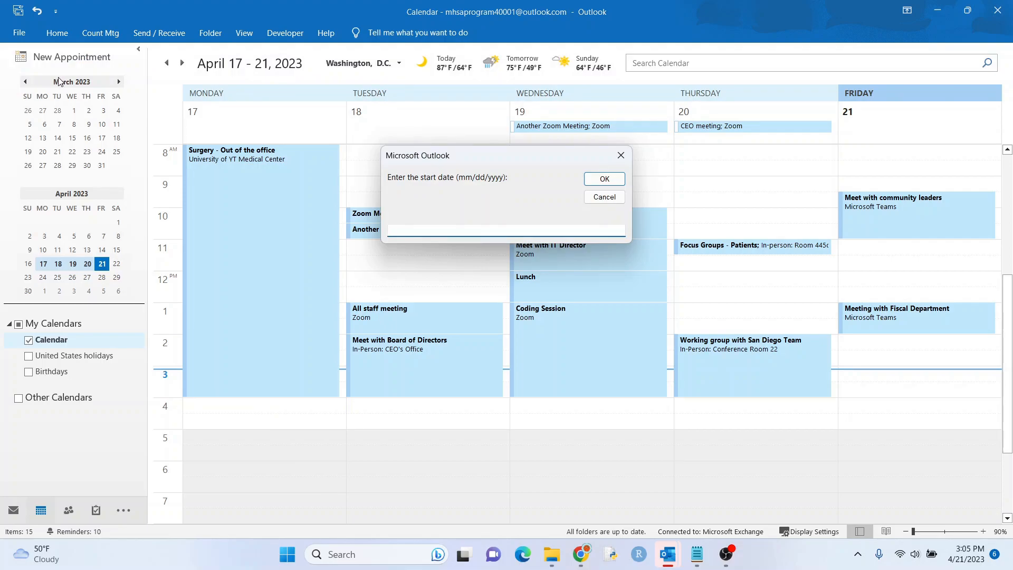
text(04)
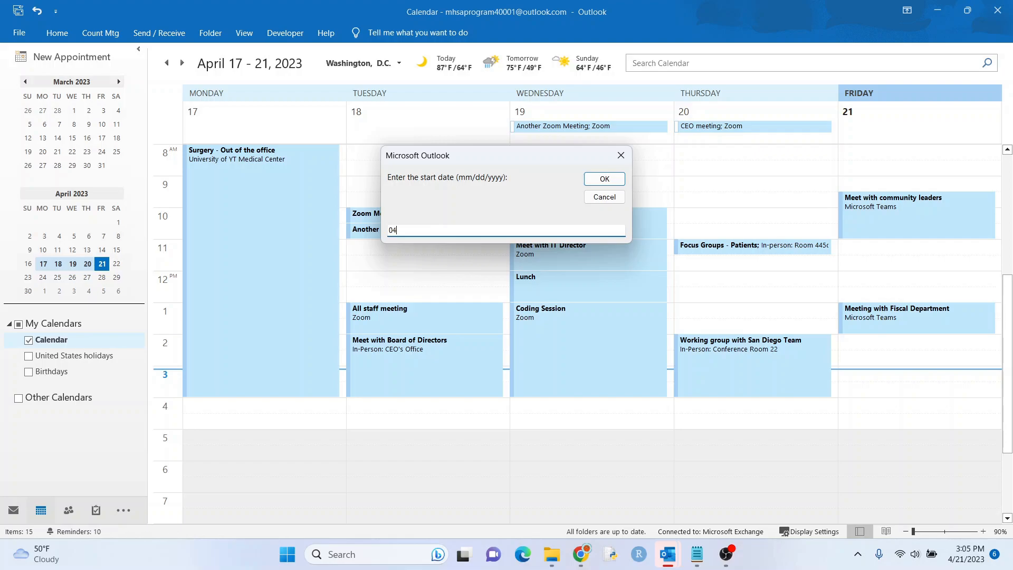
text(/18)
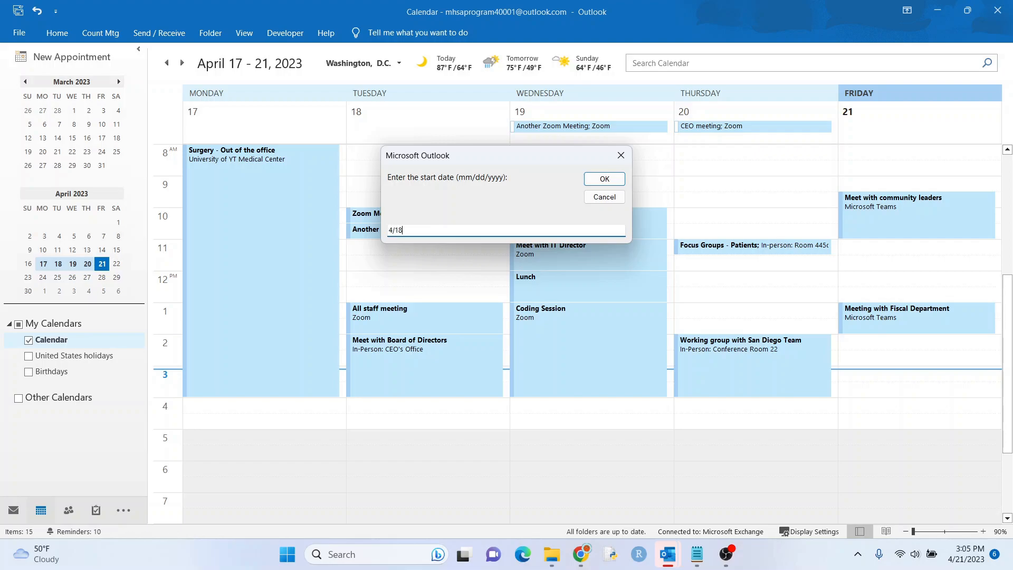
text(/2023)
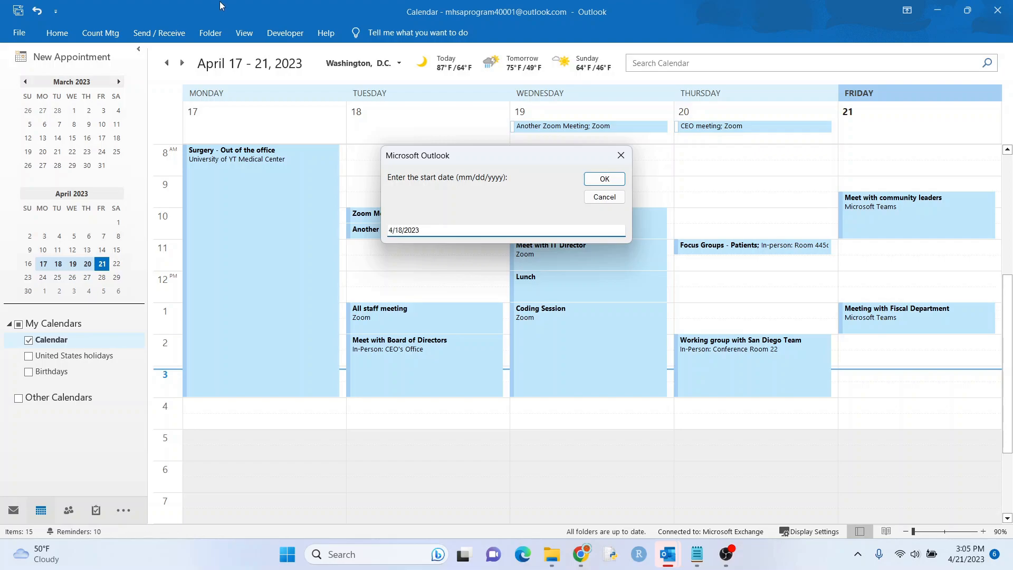
click(604, 179)
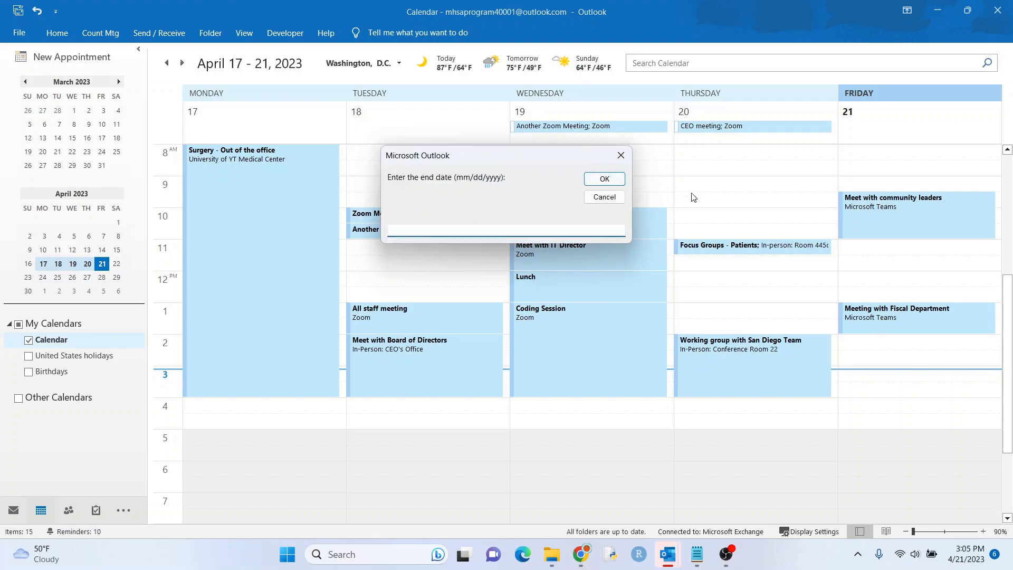
text(4/21/2)
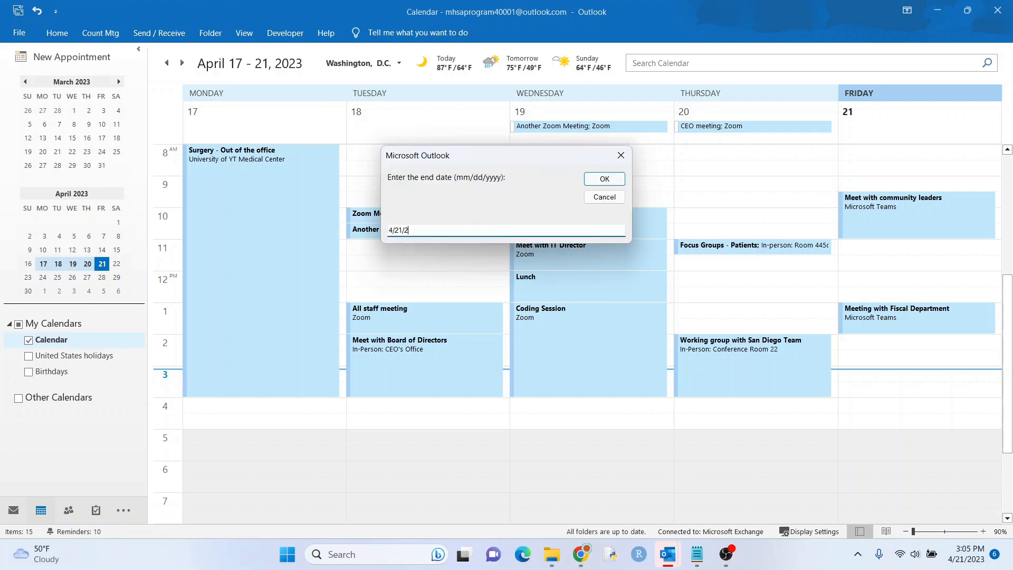
click(603, 179)
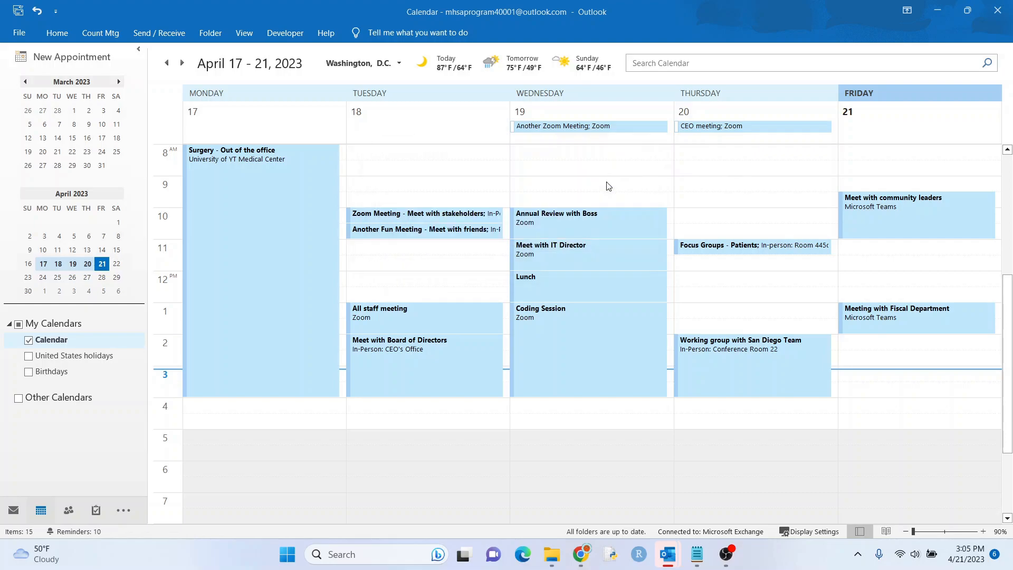
click(101, 33)
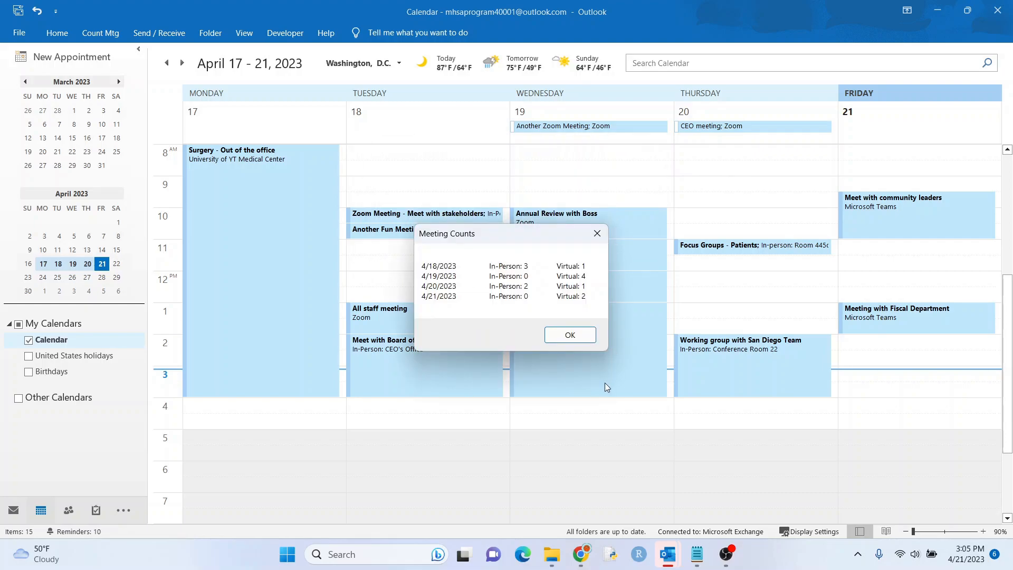
mouse_move(451, 288)
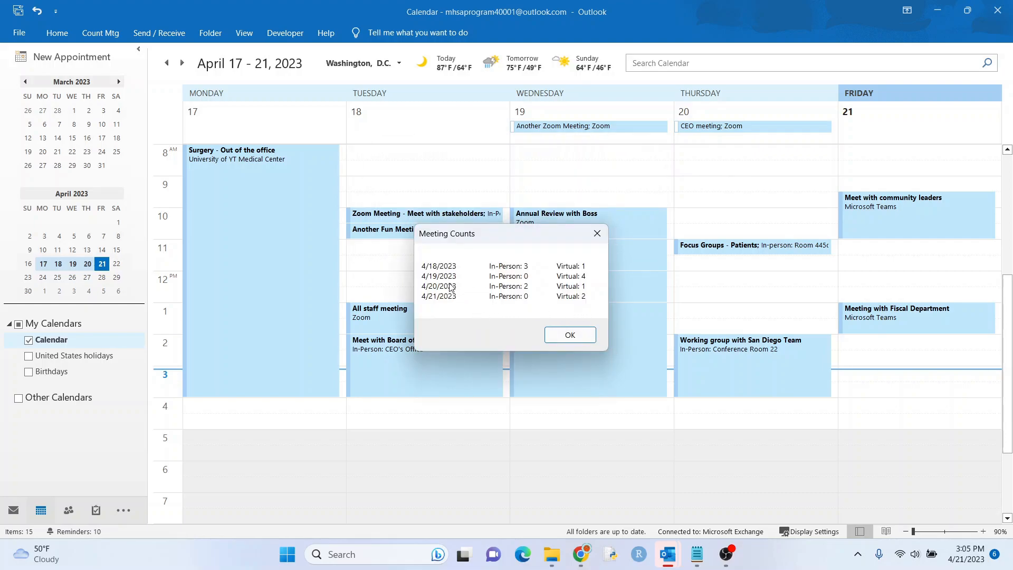
mouse_move(575, 302)
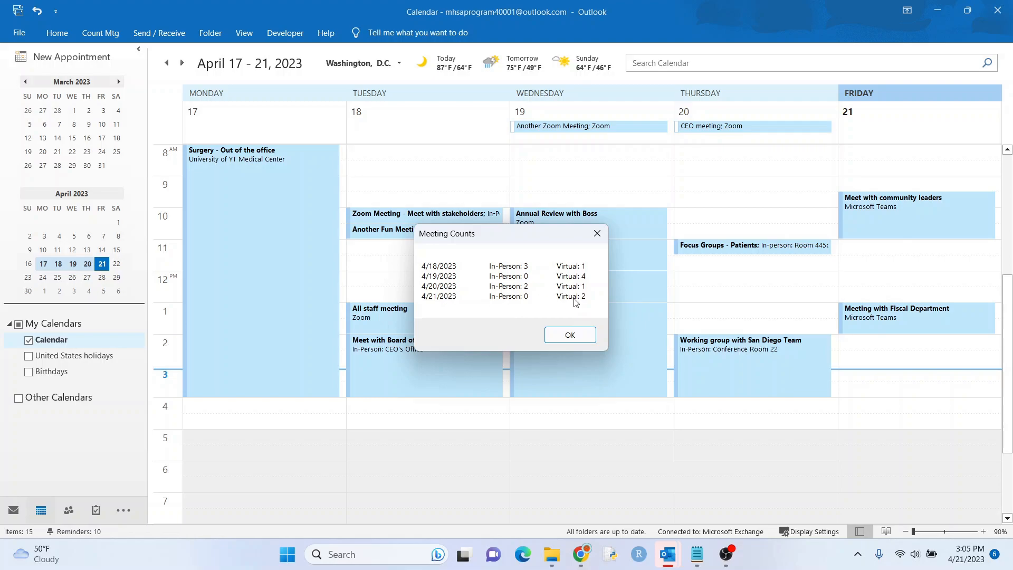
mouse_move(511, 303)
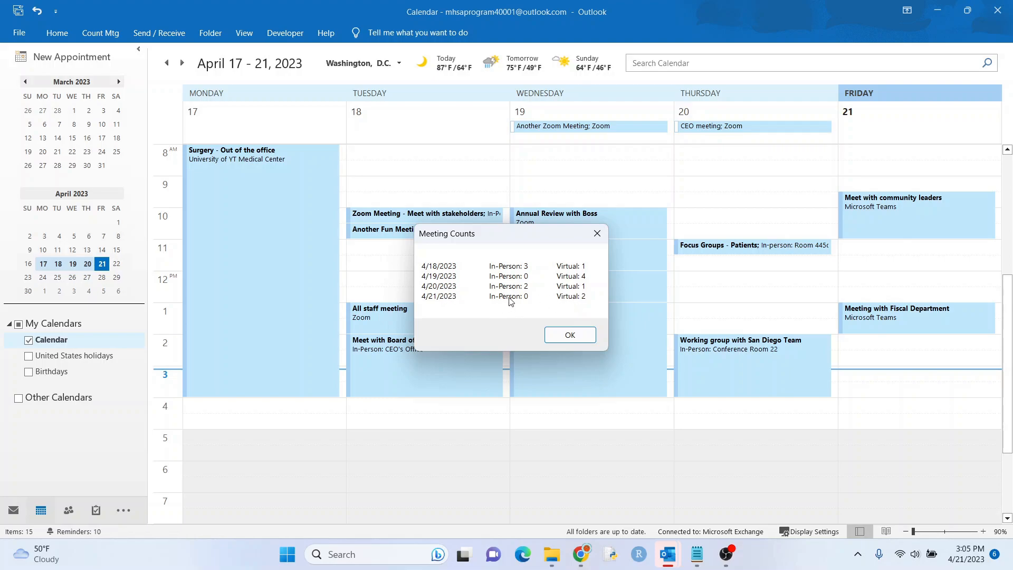
mouse_move(547, 158)
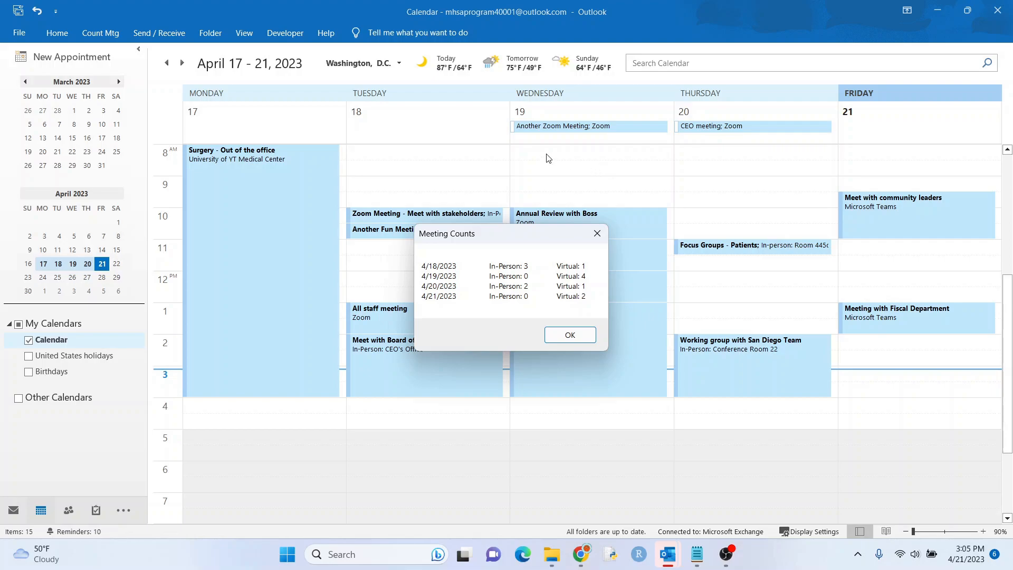
mouse_move(807, 260)
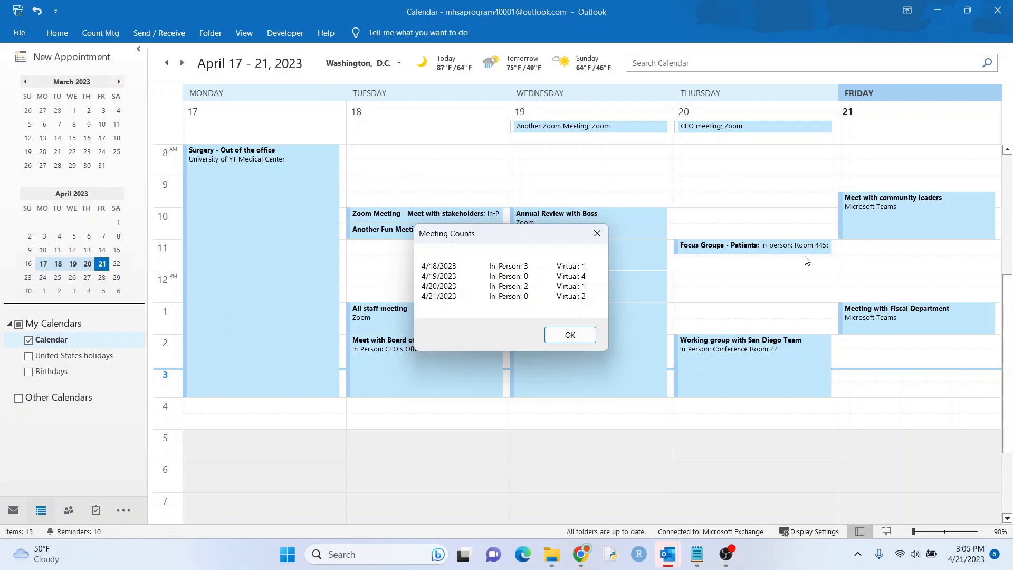
mouse_move(569, 334)
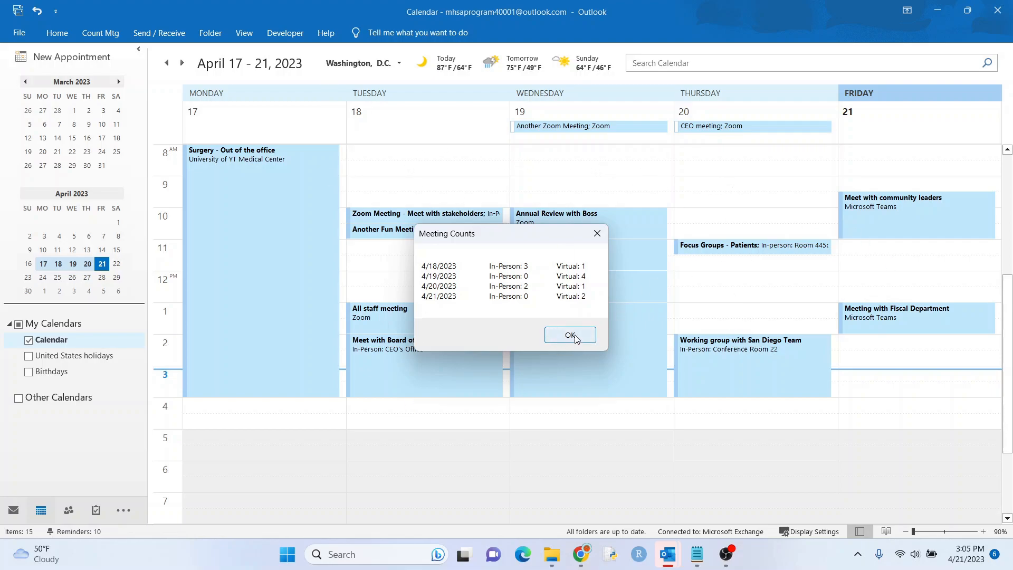
- Dismiss the 4/18–4/21 Meeting Counts summary with OK
click(569, 335)
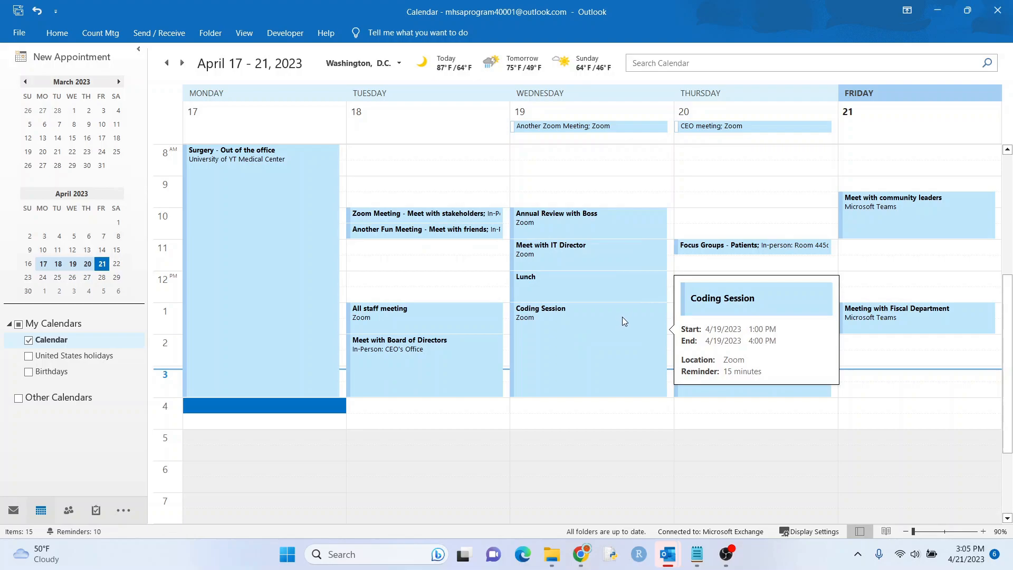